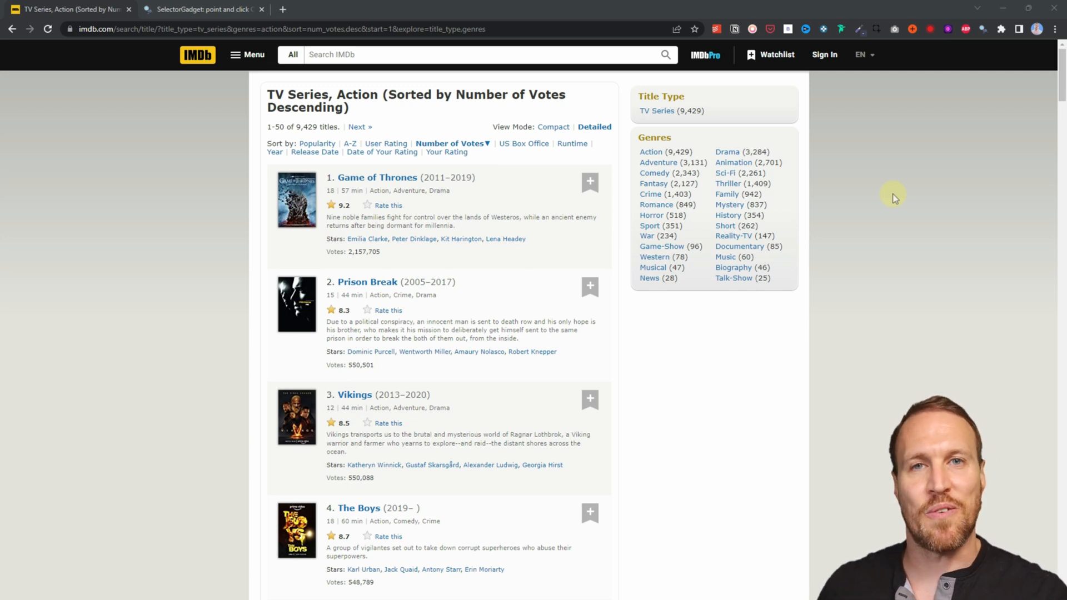
mouse_move(295, 305)
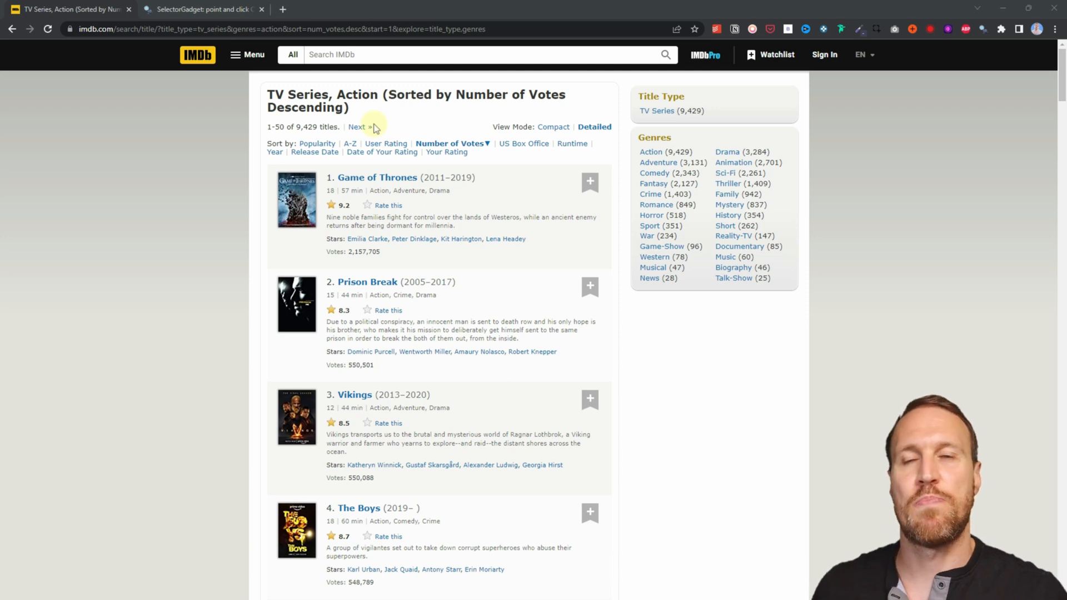
mouse_move(176, 265)
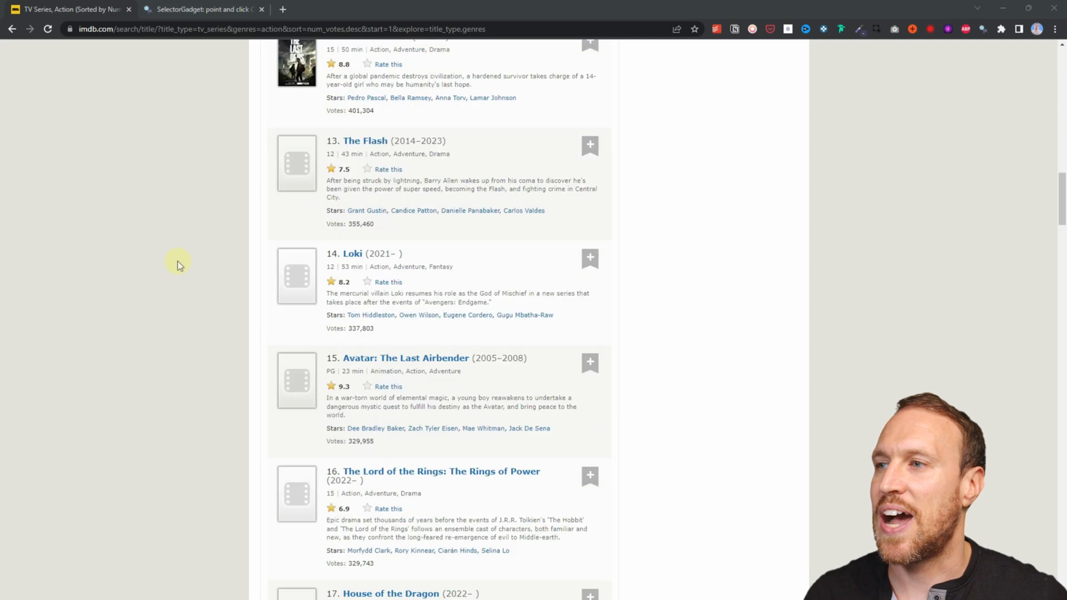
Inspect an IMDb title with SelectorGadget and copy the selector '.lister-item-header a'
scroll(down, 3)
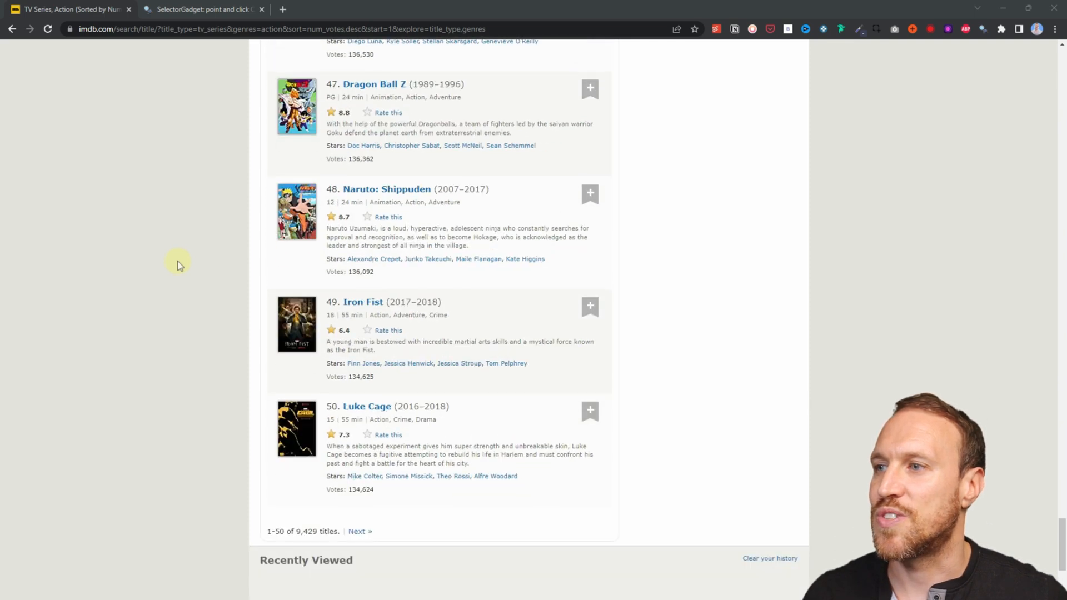
mouse_move(193, 250)
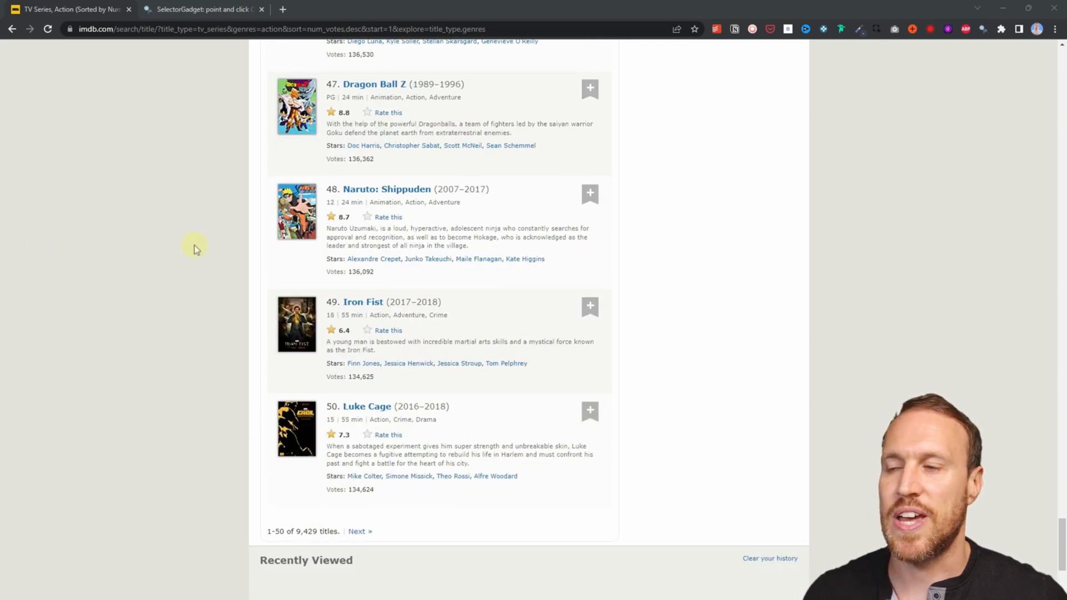
scroll(up, 3)
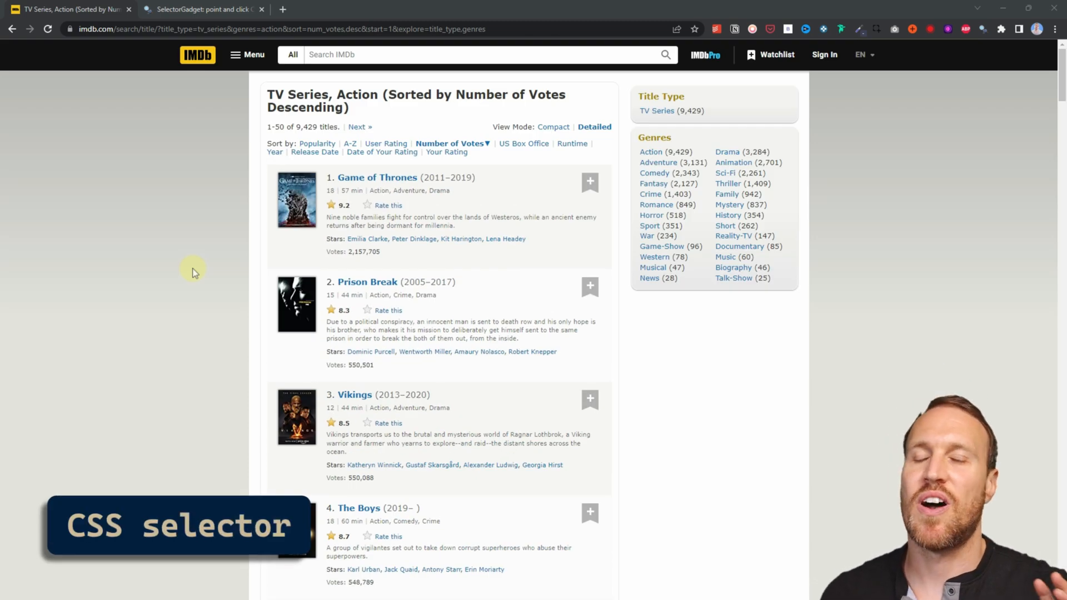
click(201, 9)
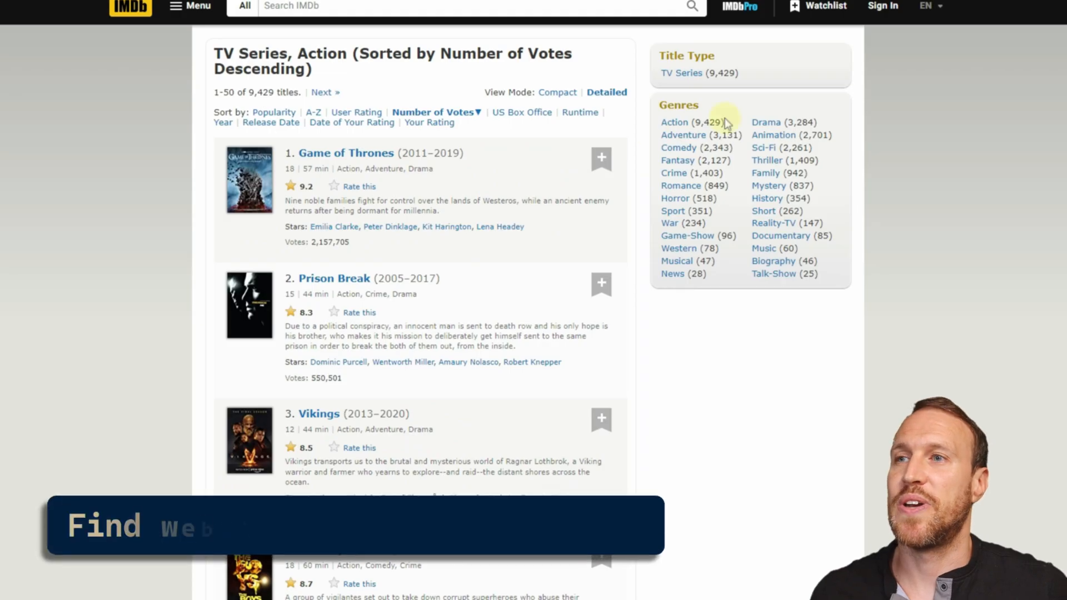
right_click(714, 122)
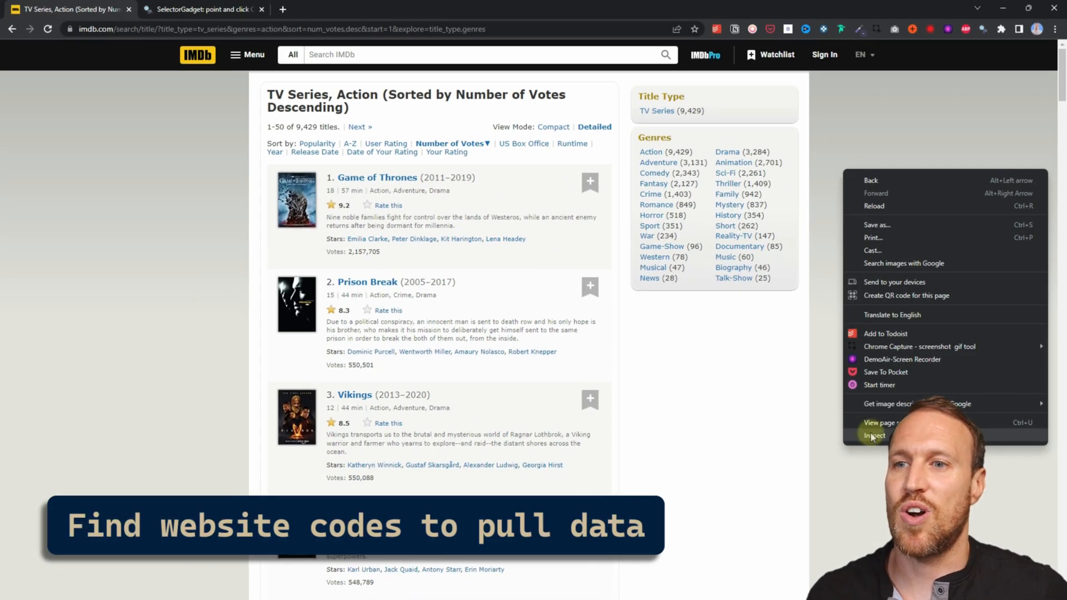
click(874, 435)
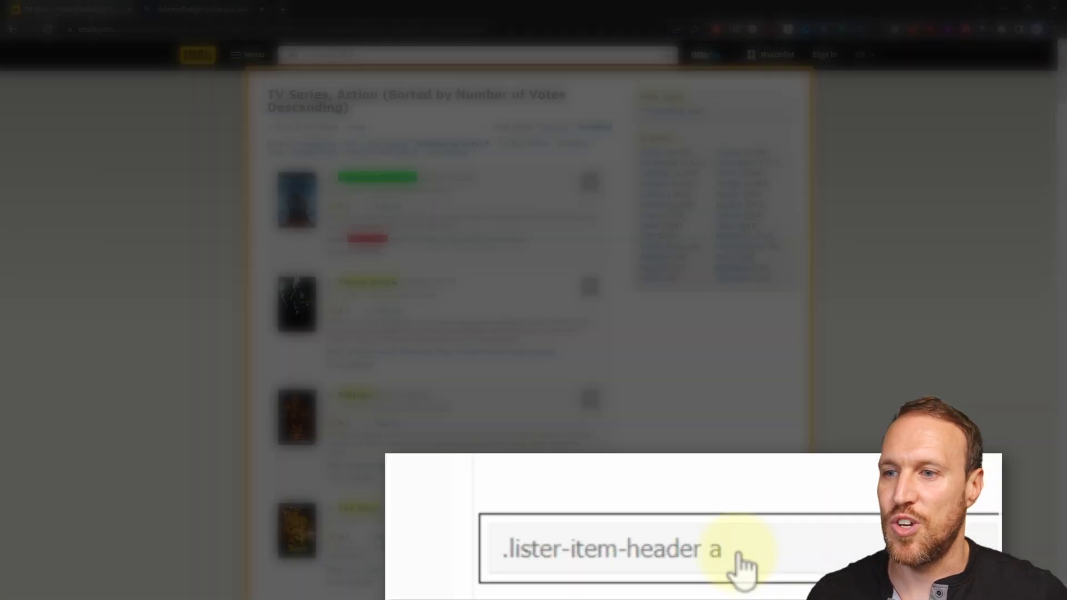
triple_click(606, 548)
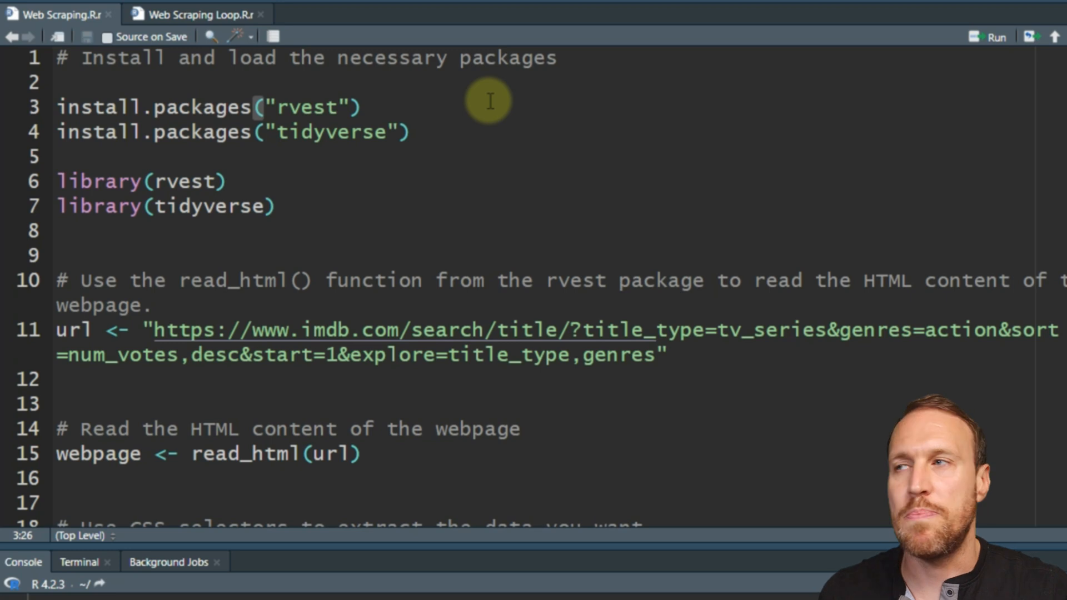
mouse_move(348, 175)
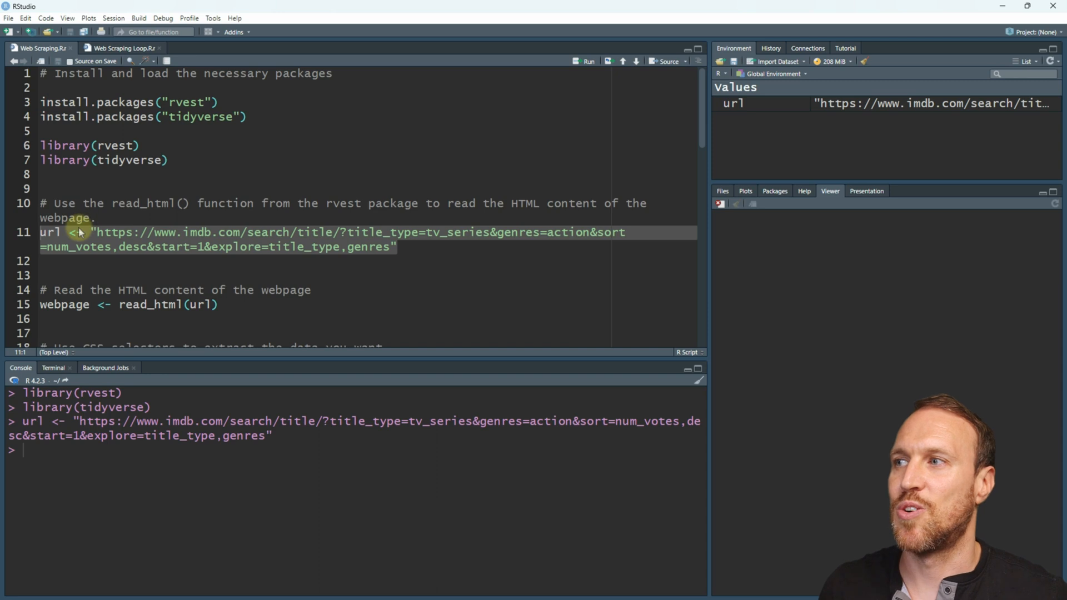
mouse_move(116, 234)
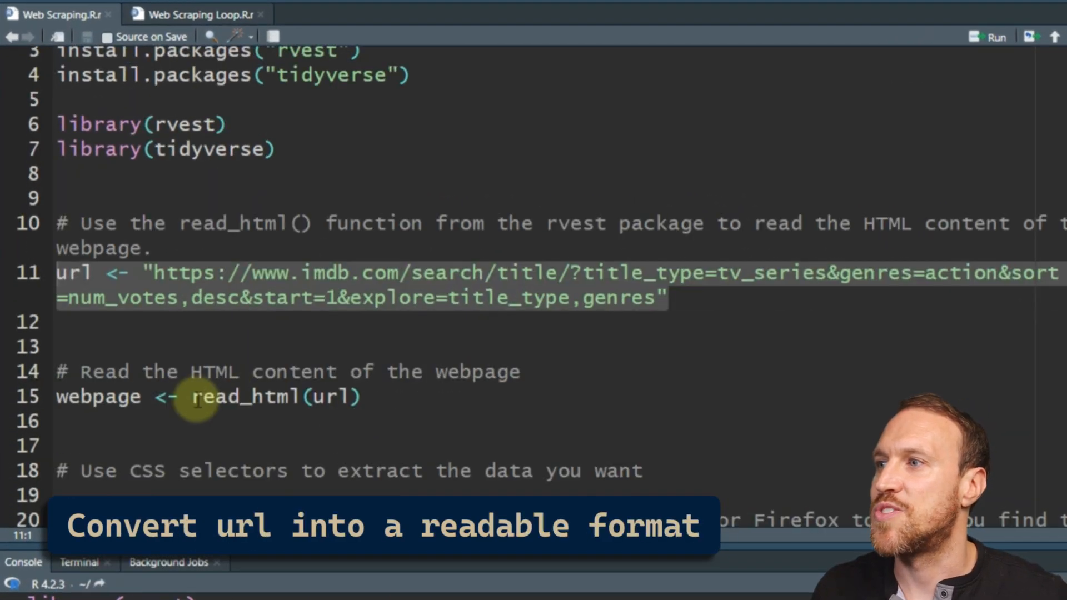
click(198, 397)
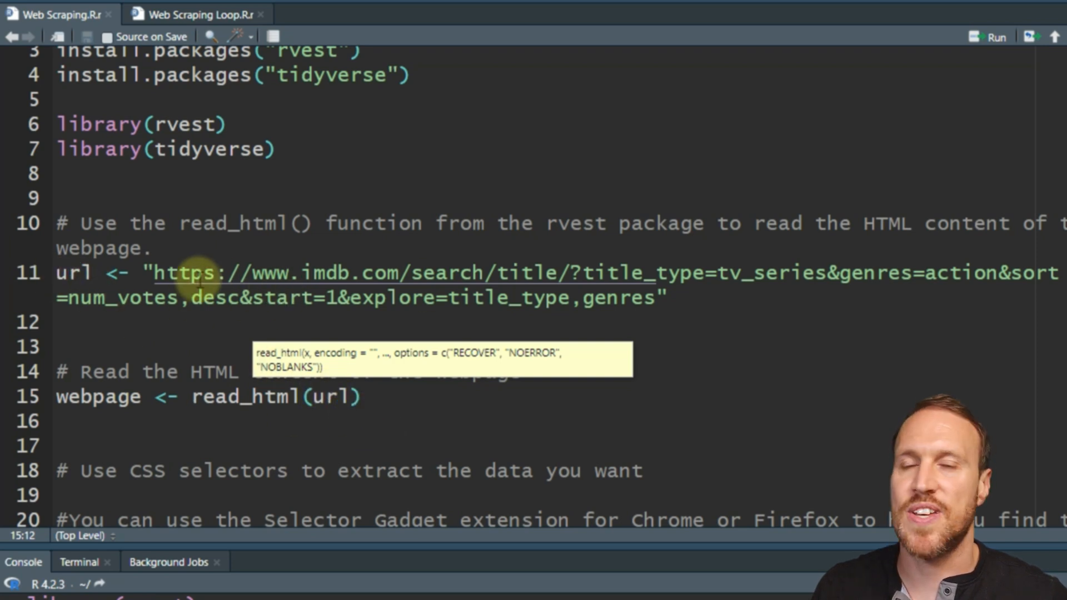
click(193, 397)
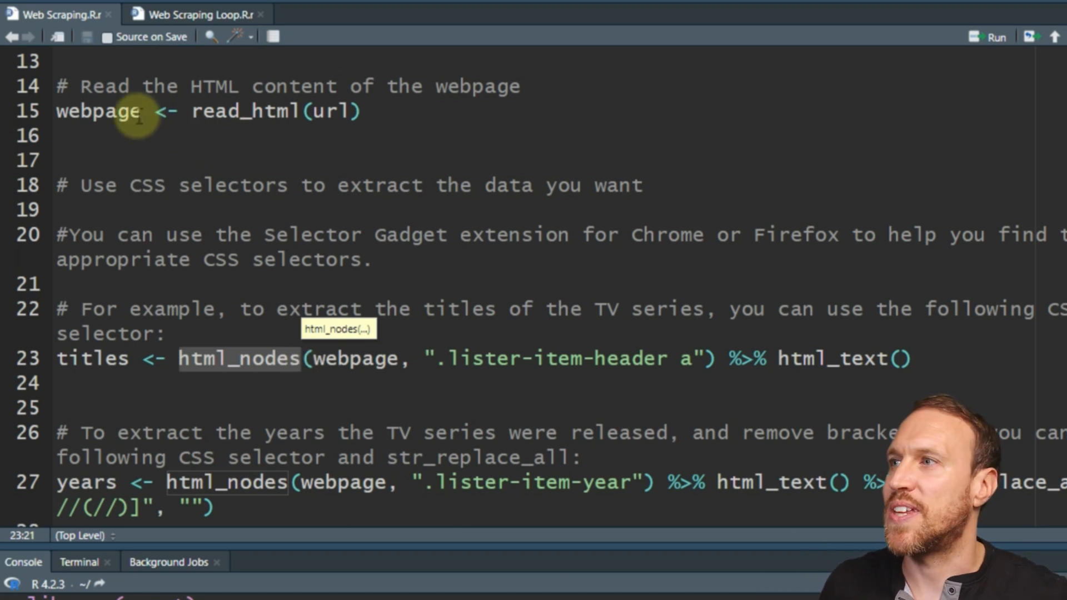
mouse_move(327, 111)
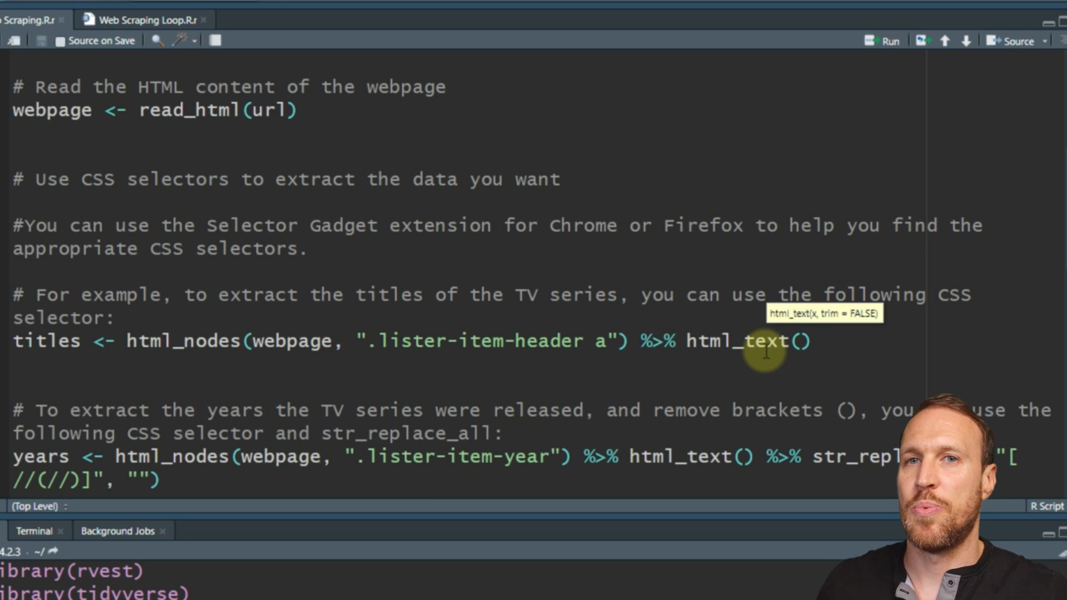
click(346, 340)
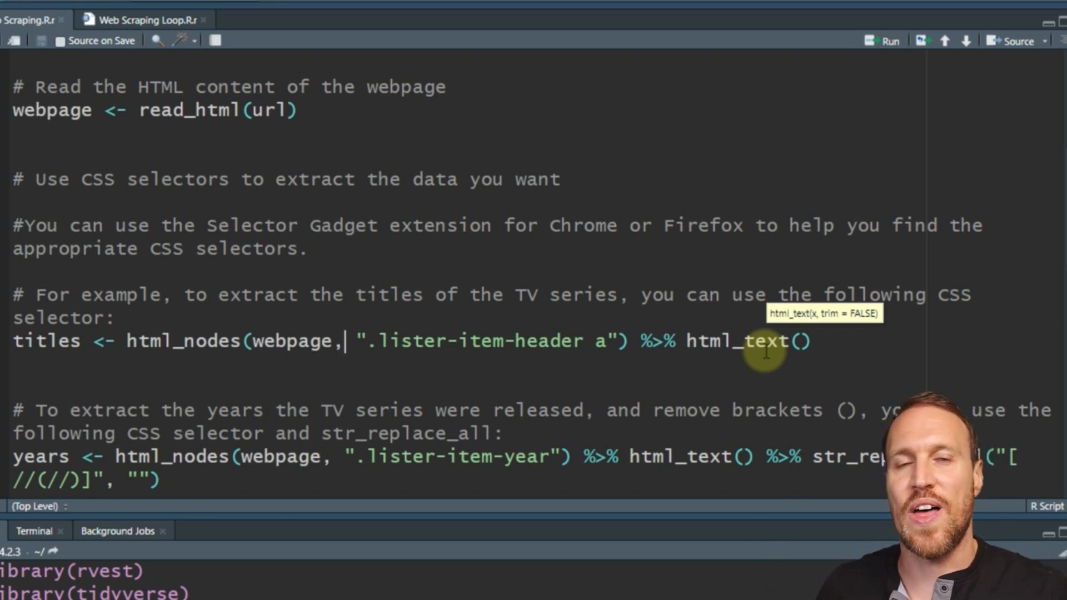
scroll(down, 3)
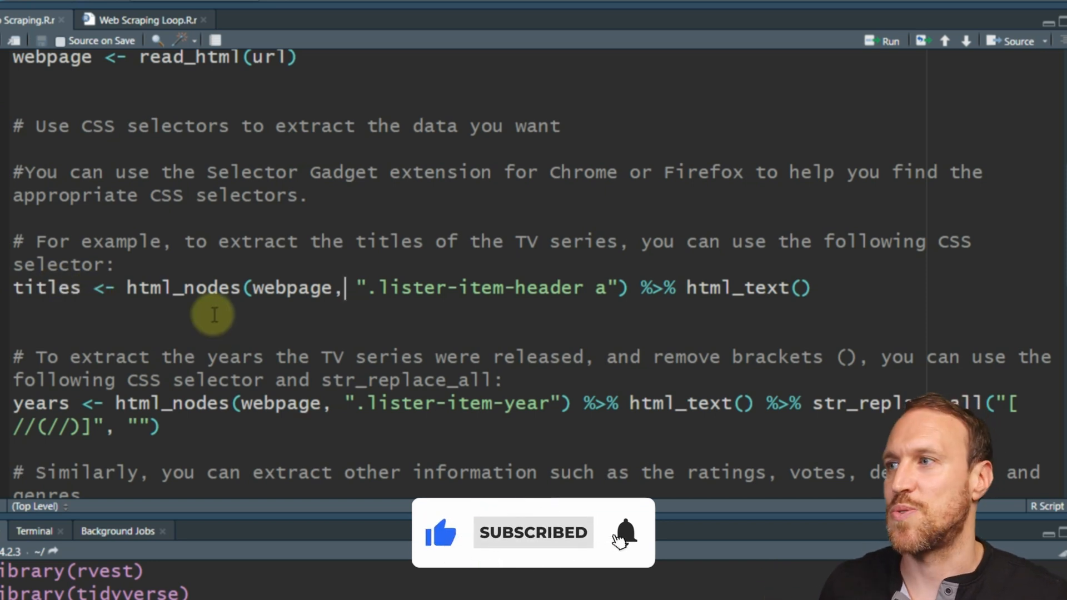
scroll(down, 3)
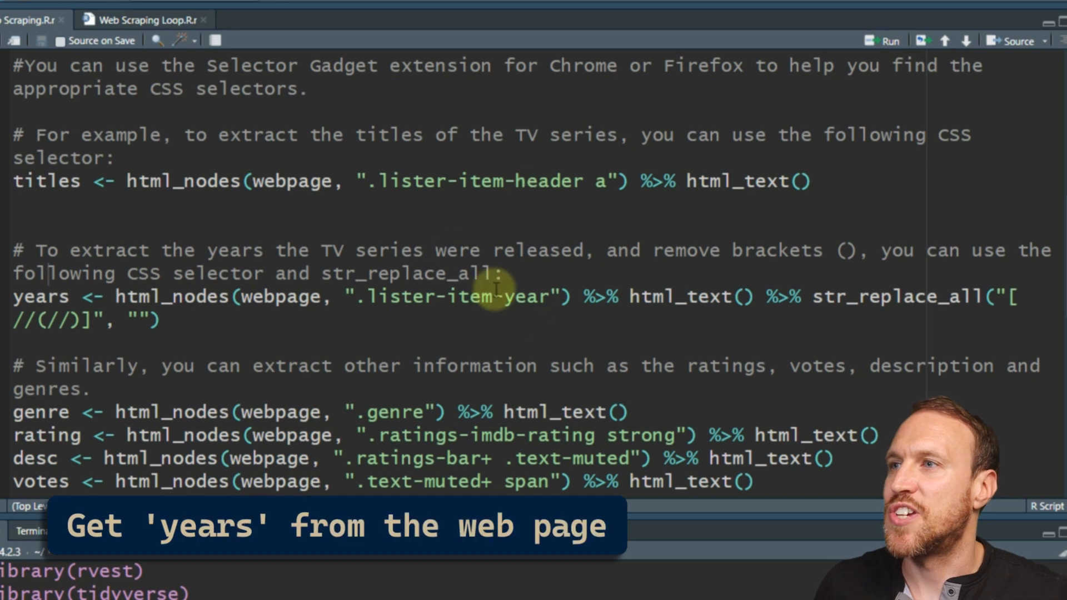
mouse_move(497, 244)
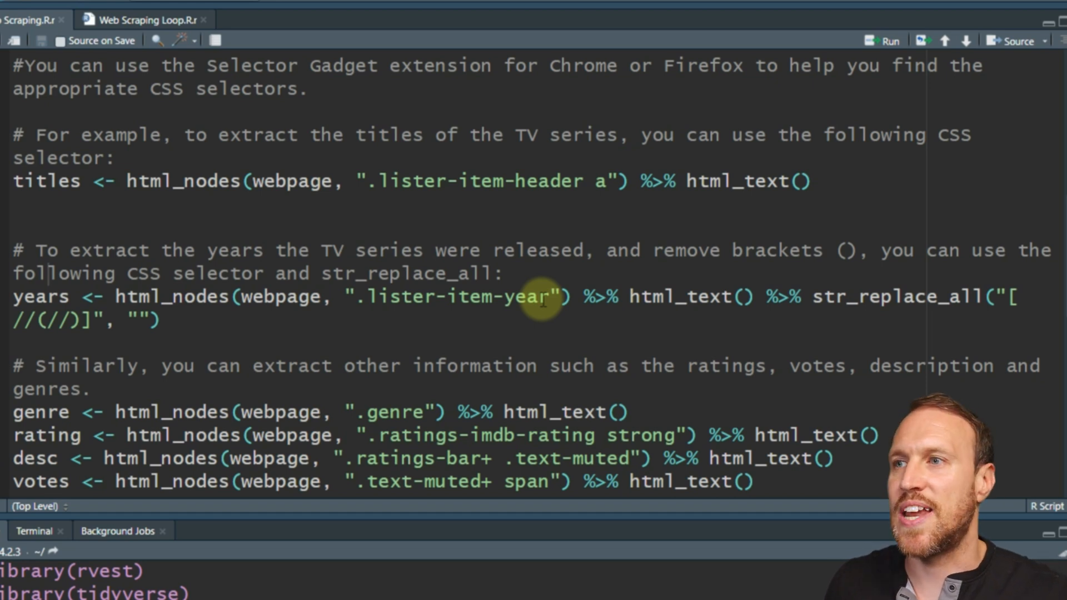
mouse_move(772, 296)
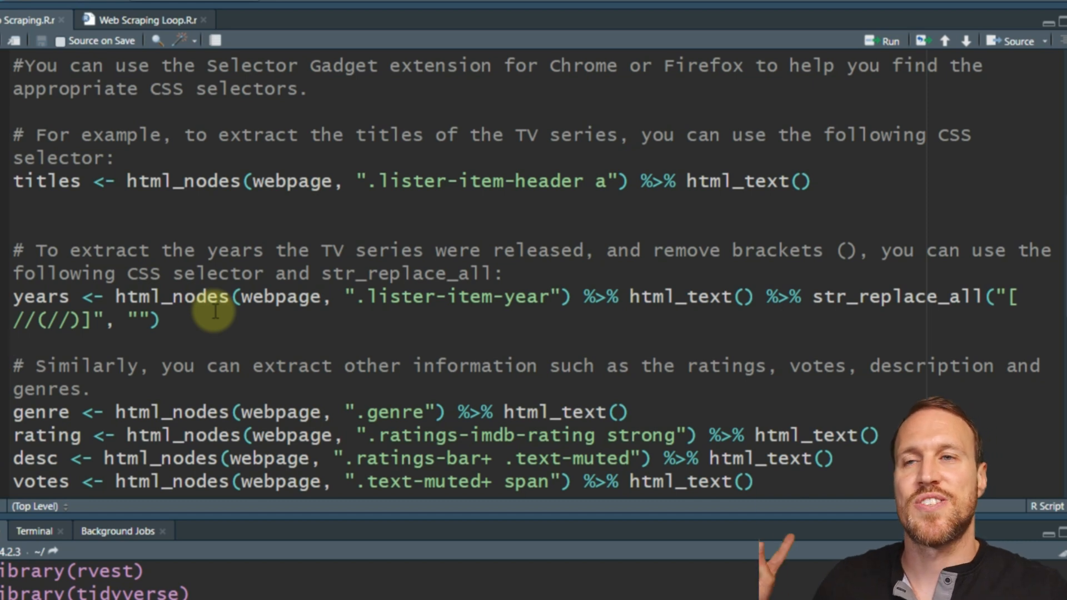
scroll(down, 3)
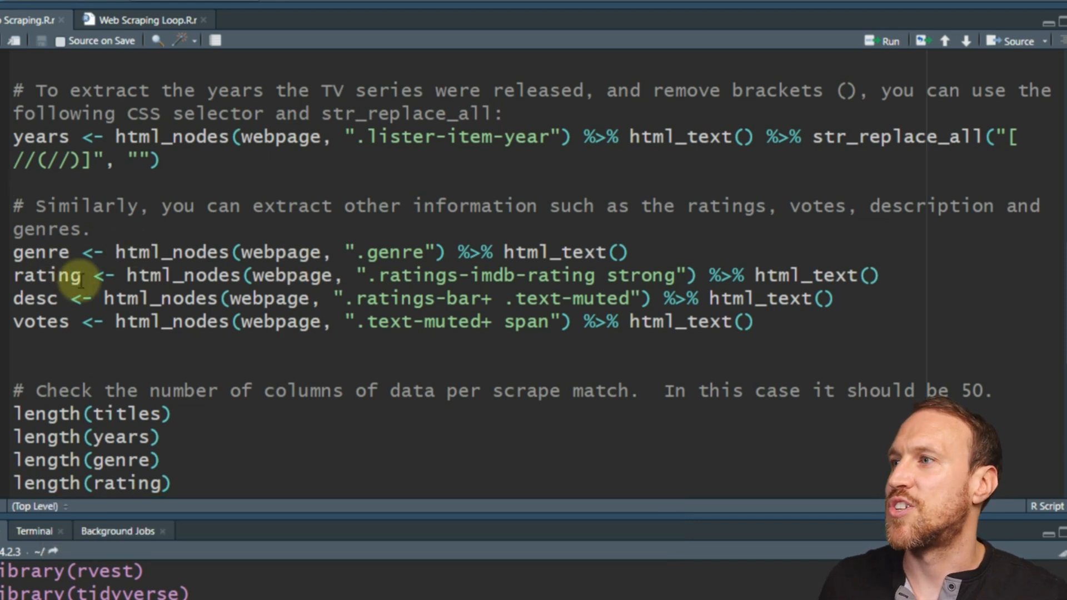
mouse_move(211, 258)
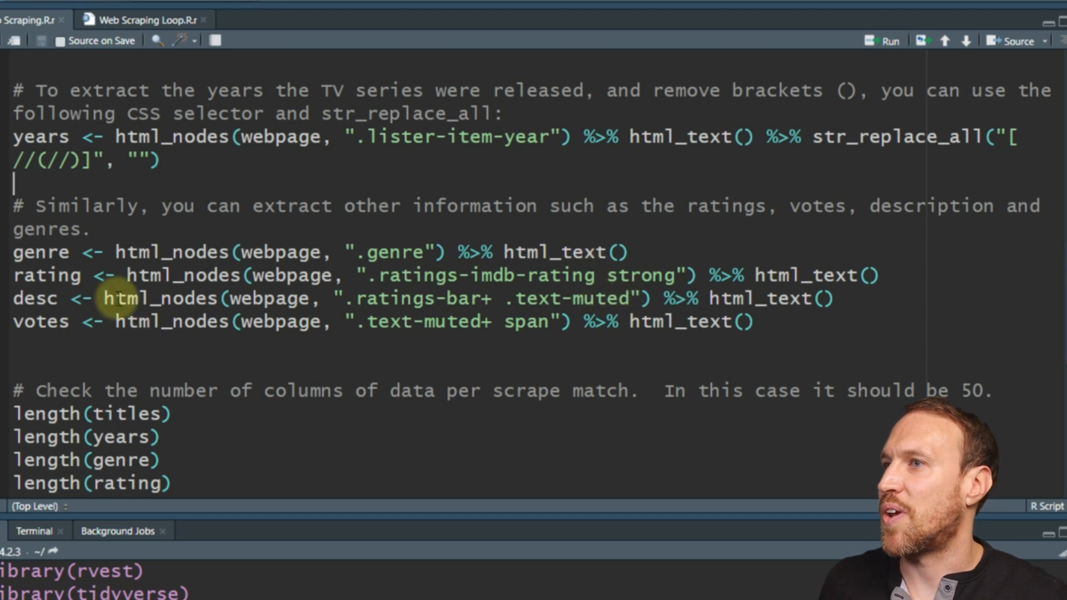
mouse_move(368, 298)
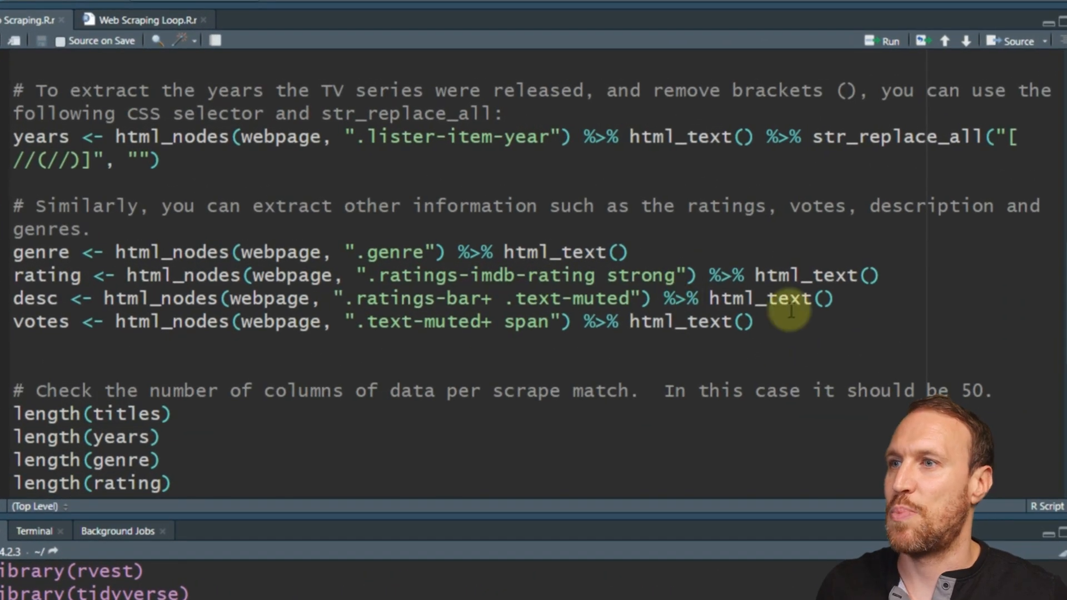
scroll(down, 3)
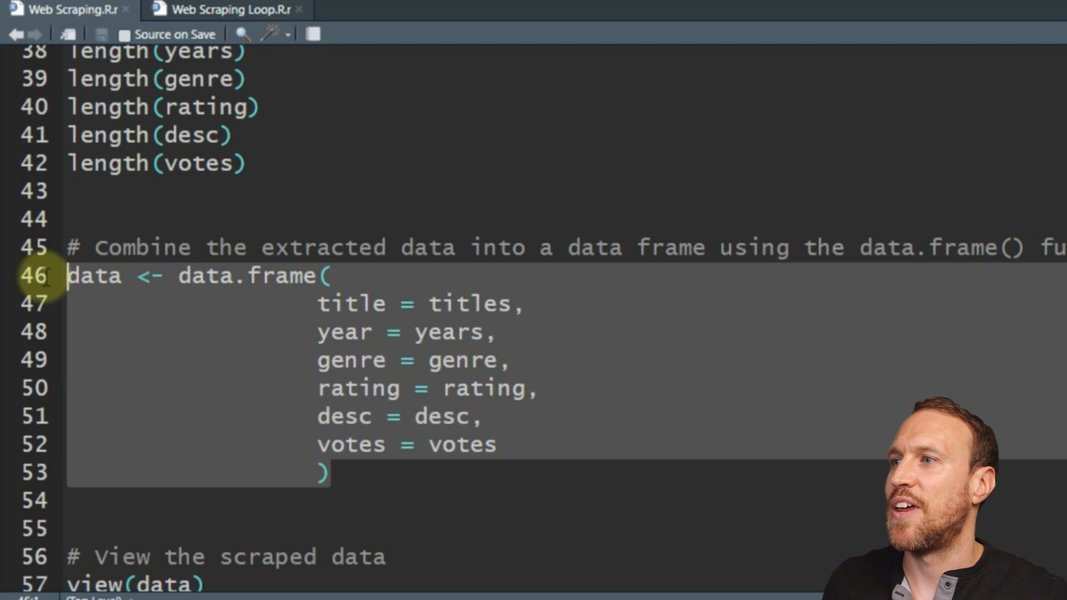
Scroll through the 50-row data table of titles, years, genre, rating, desc and votes
scroll(down, 3)
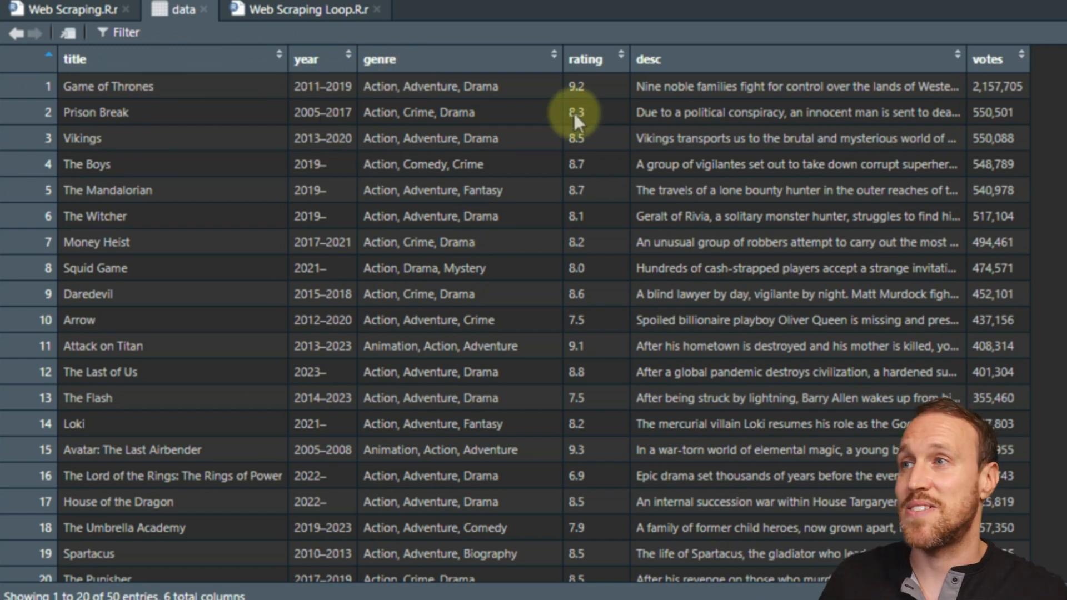
mouse_move(588, 347)
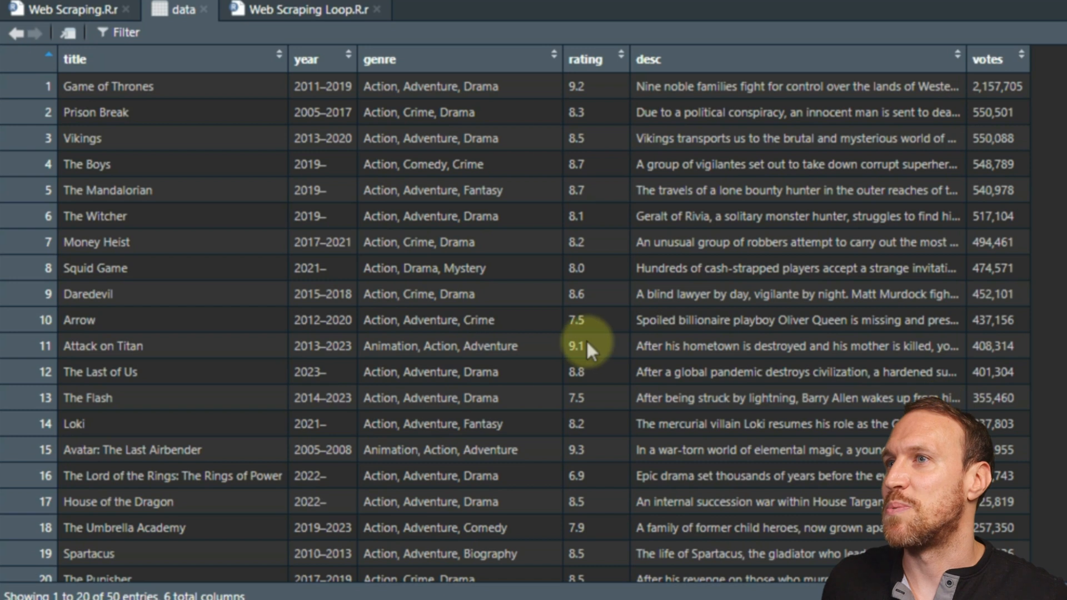
mouse_move(129, 381)
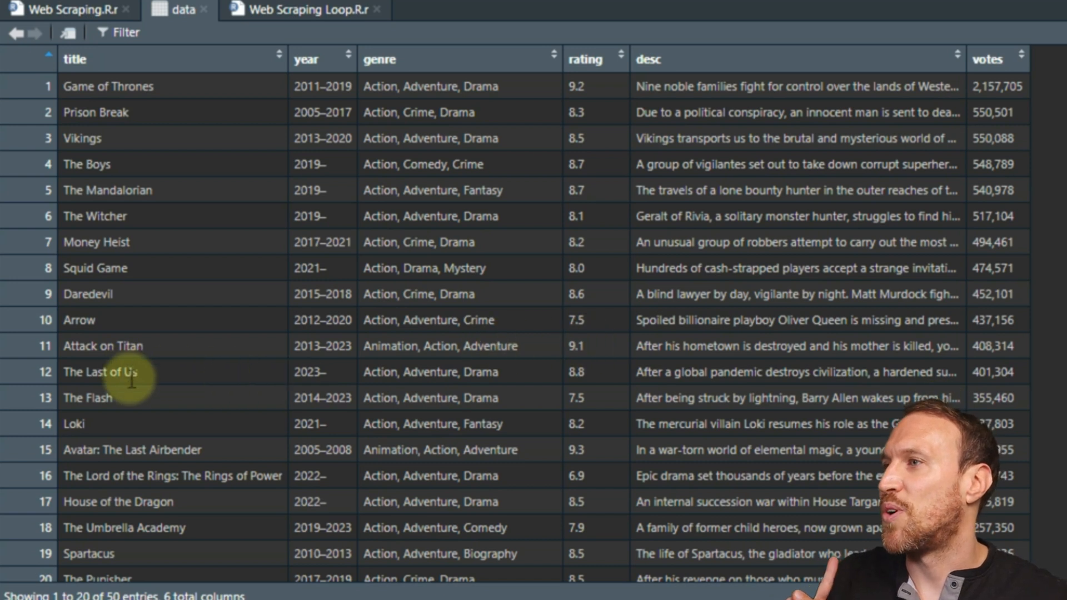
mouse_move(214, 371)
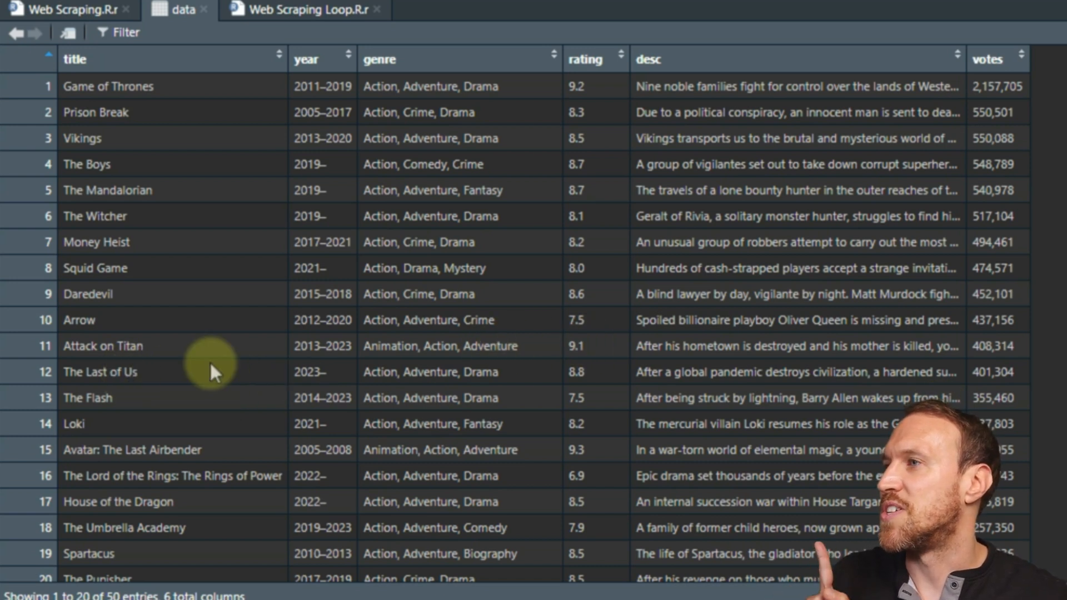
mouse_move(544, 380)
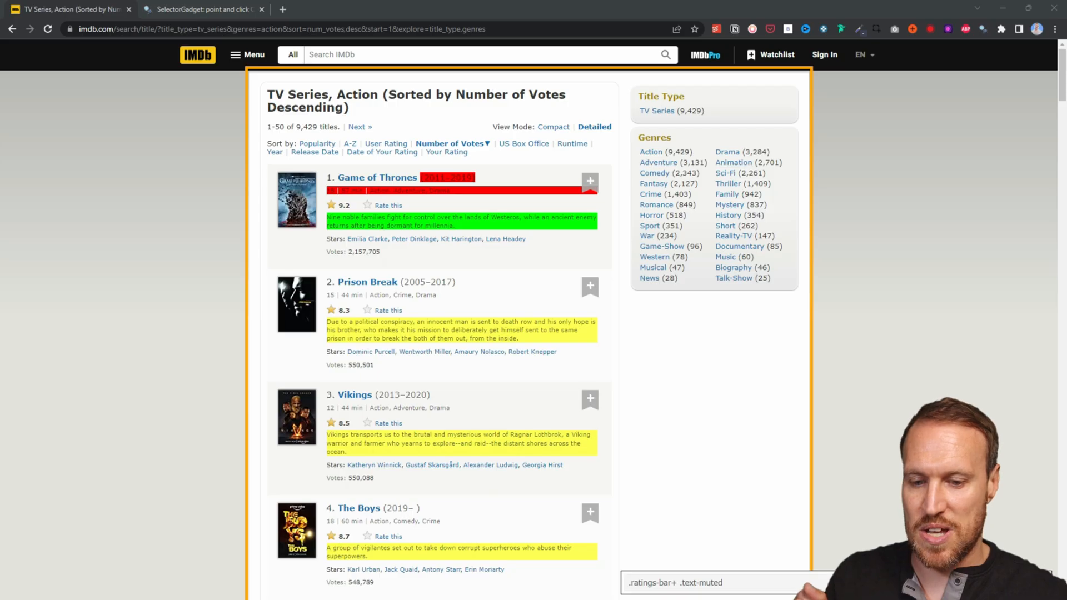
Go to the next IMDb results page via Next », showing titles 51–100
scroll(down, 3)
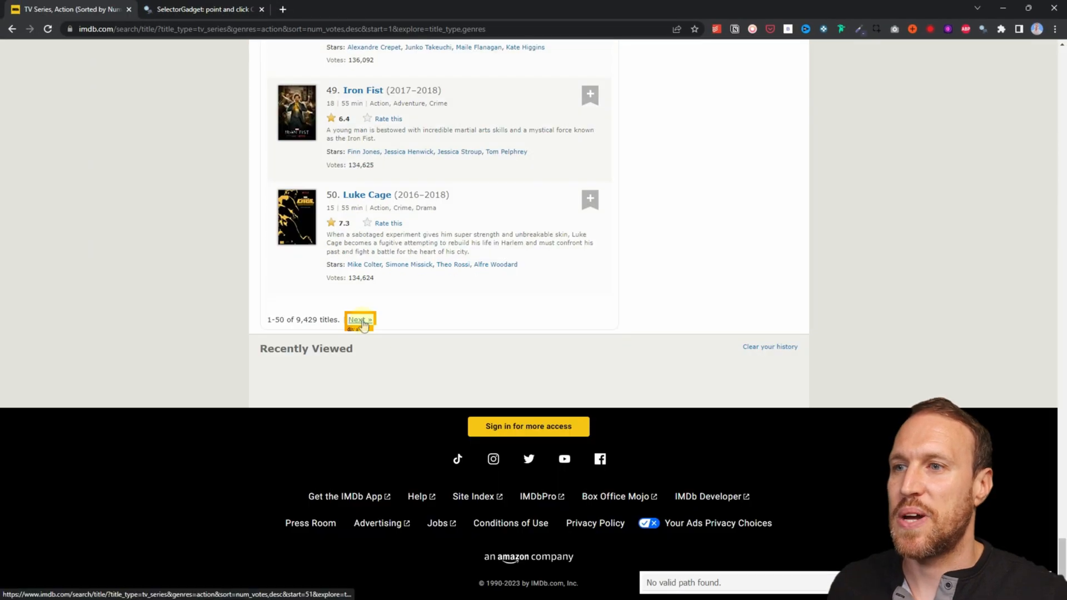
click(359, 319)
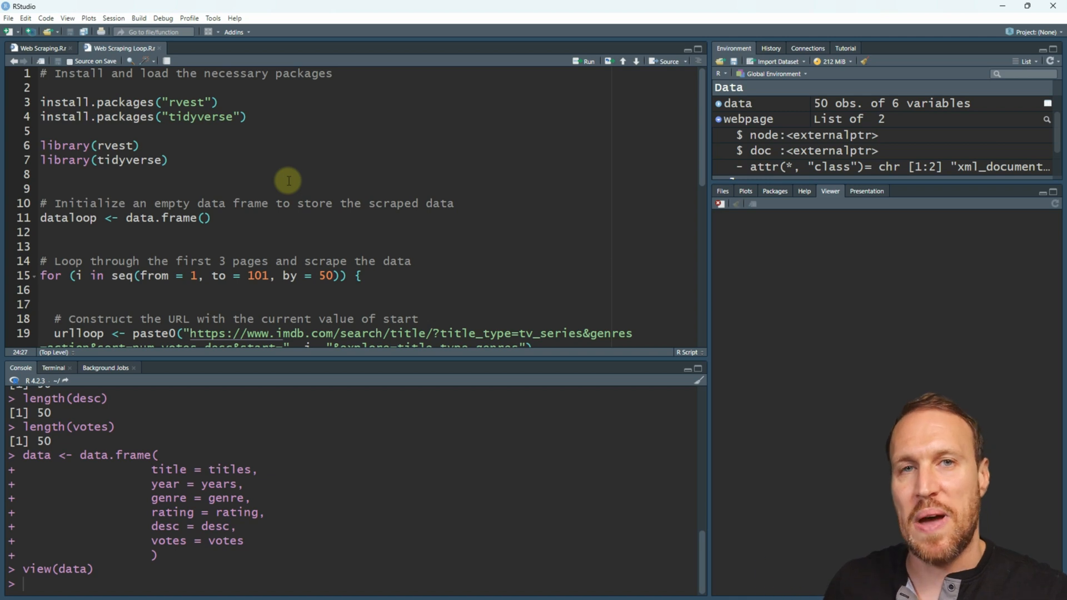
Reach the third results page, titles 101–150, and highlight start=101 in the address bar
scroll(down, 3)
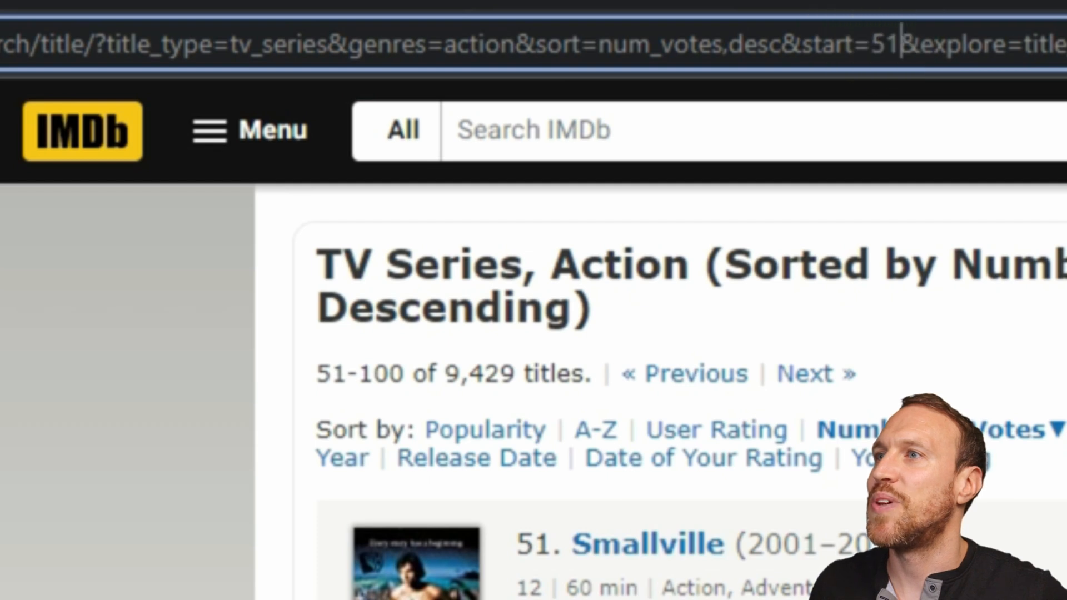
mouse_move(813, 374)
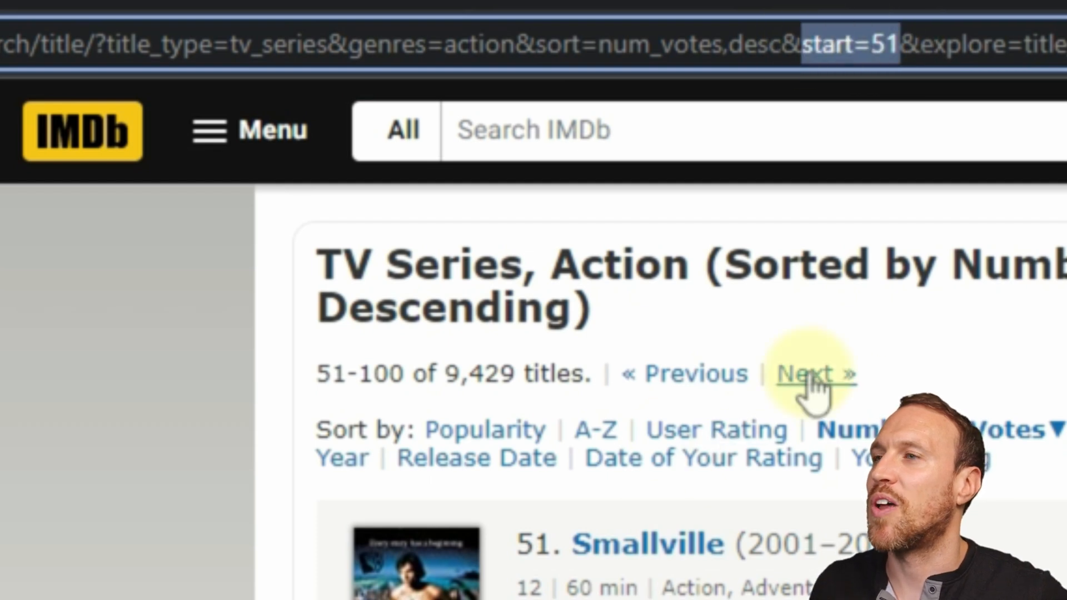
click(815, 373)
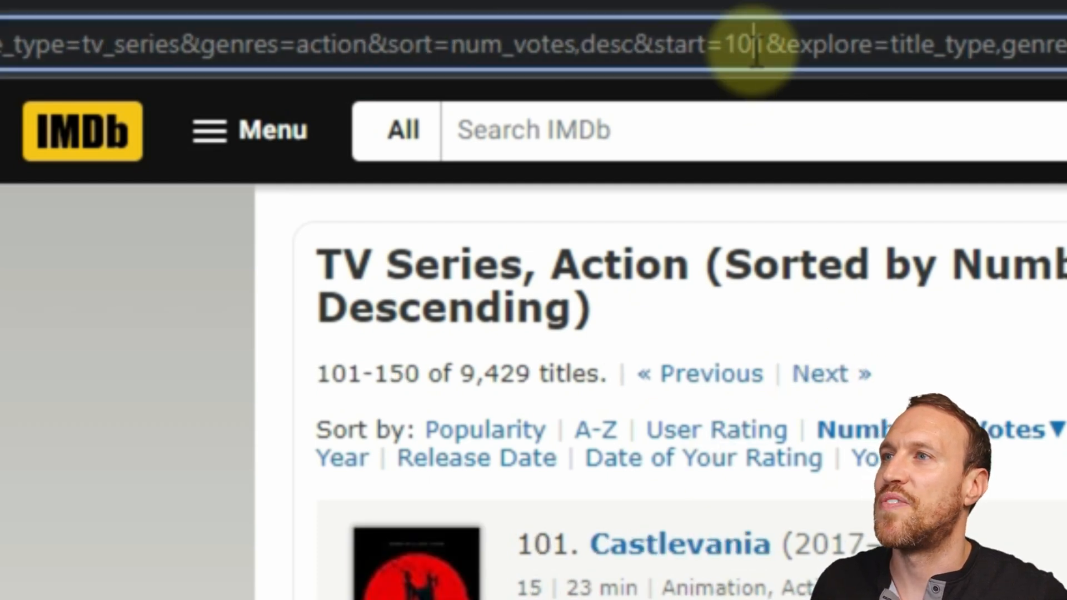
double_click(860, 43)
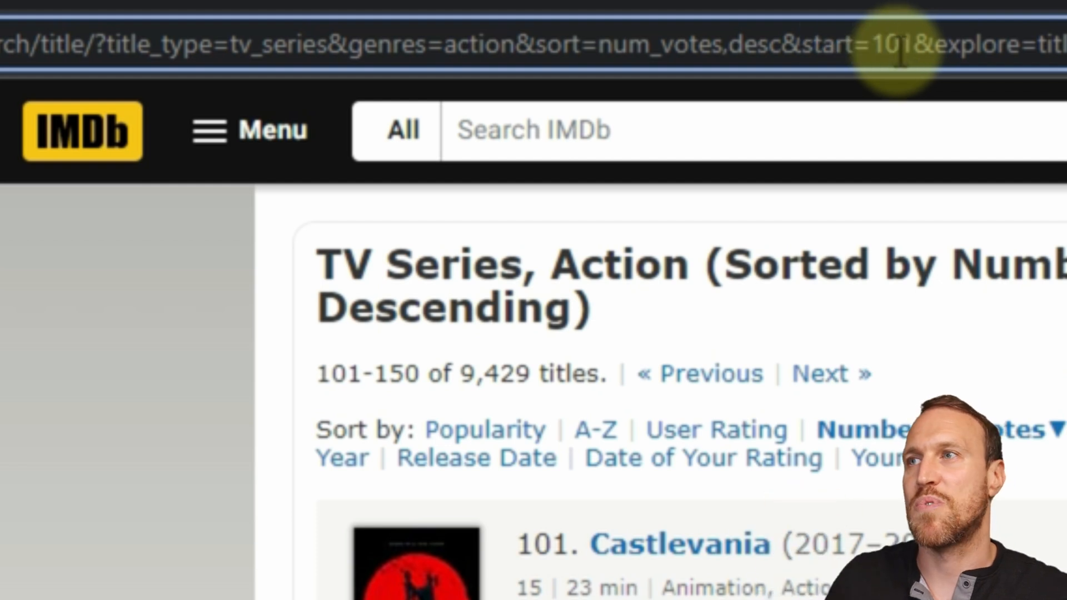
click(699, 373)
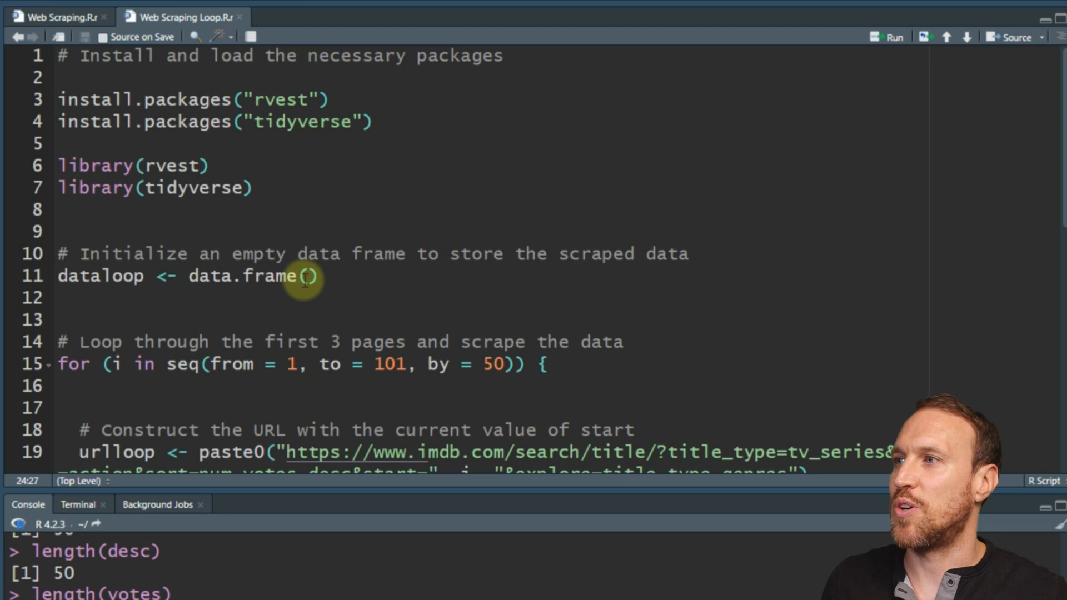
mouse_move(331, 319)
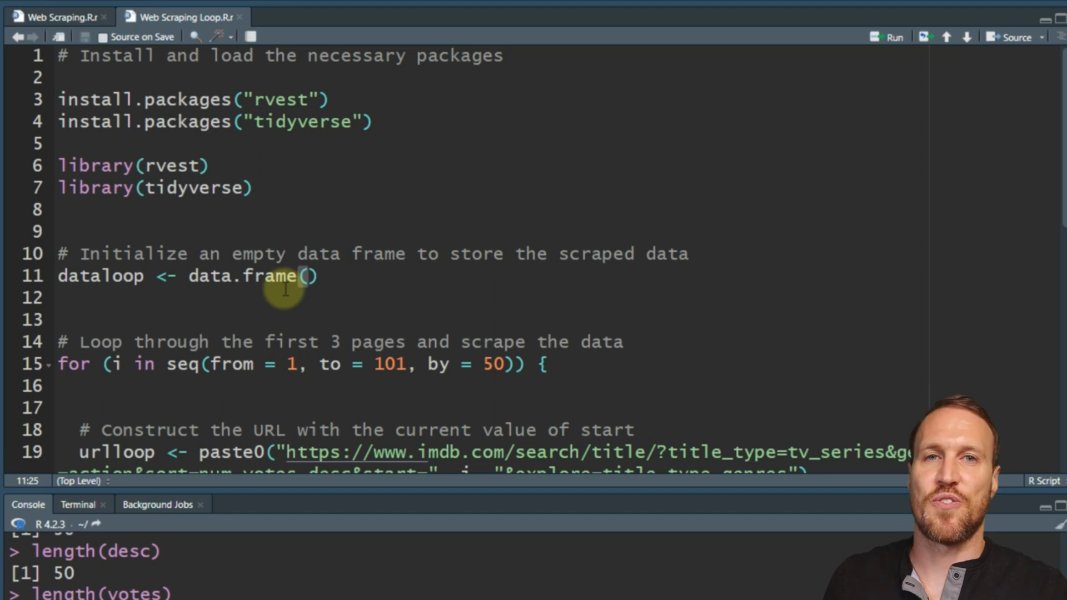
Run line 11 to create the empty dataloop data frame, shown as a blank table
click(320, 276)
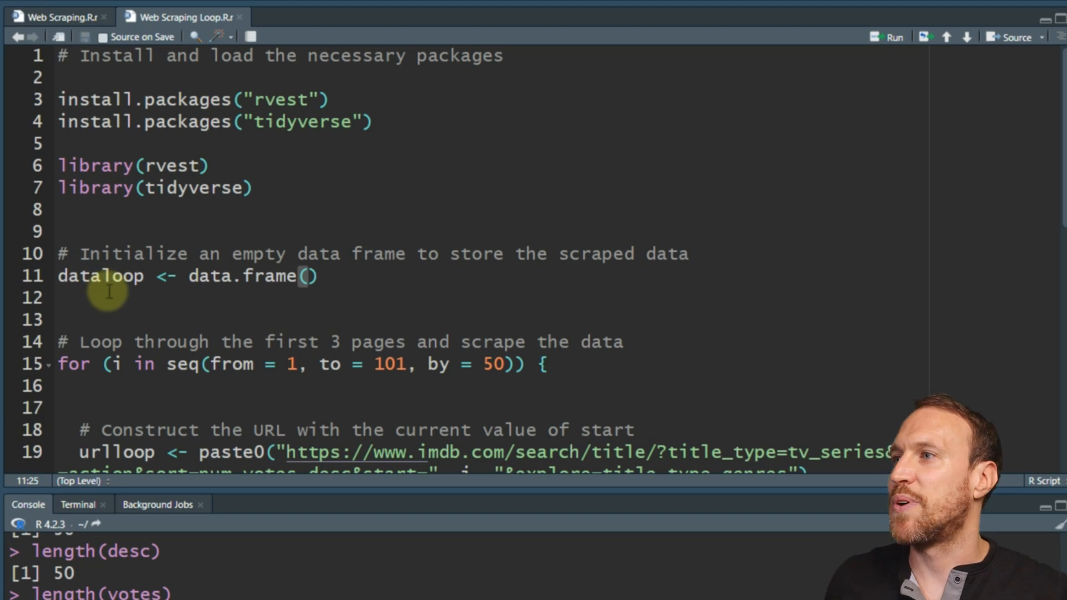
mouse_move(342, 286)
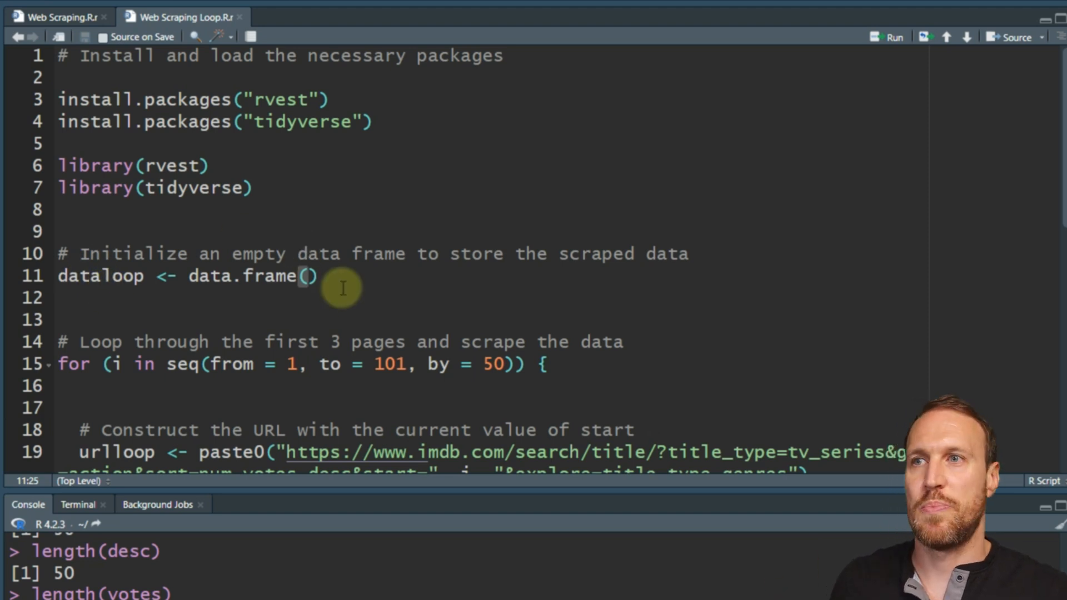
click(891, 37)
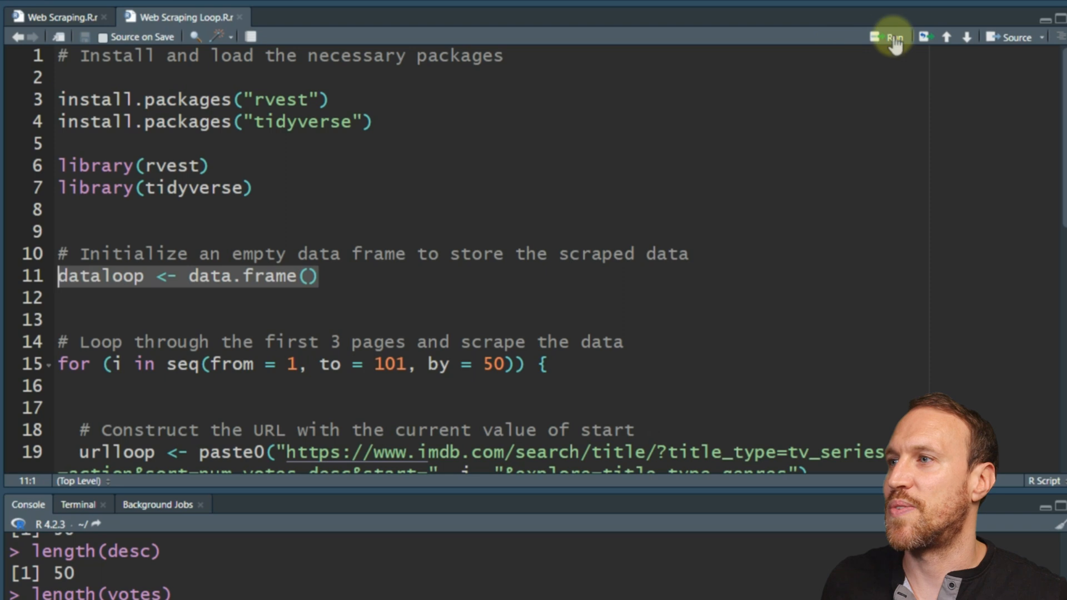
click(892, 37)
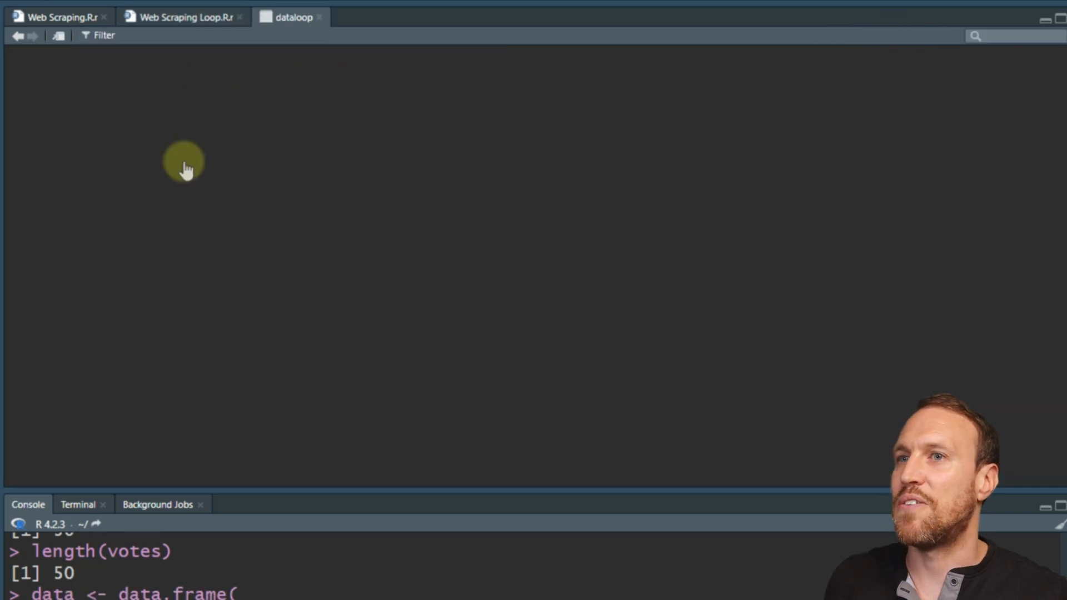
Return to Web Scraping Loop.R and review the bind_rows lines up to the for loop header
click(180, 16)
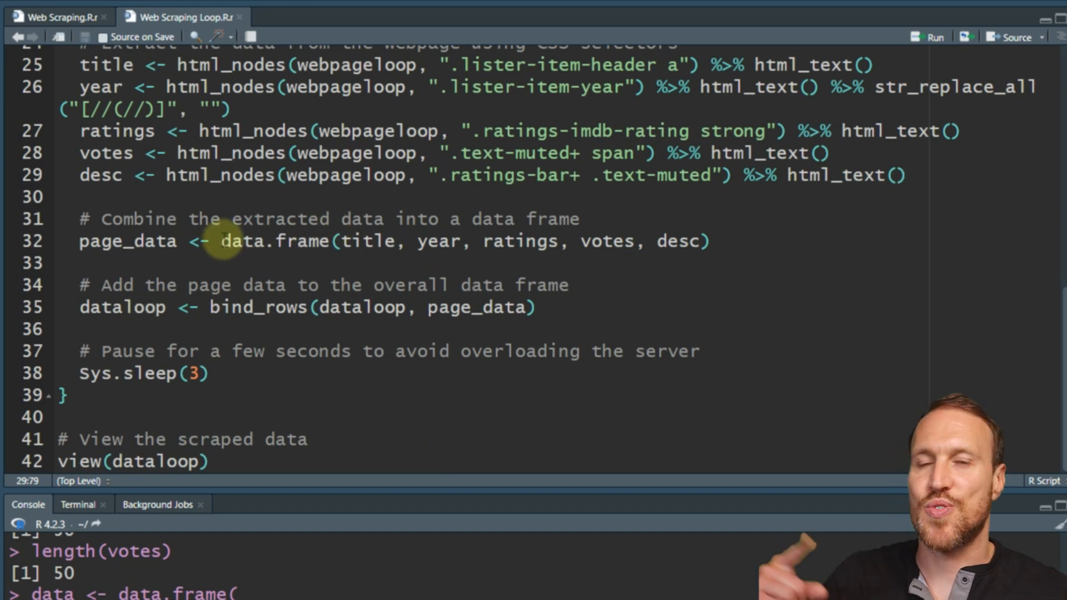
click(904, 175)
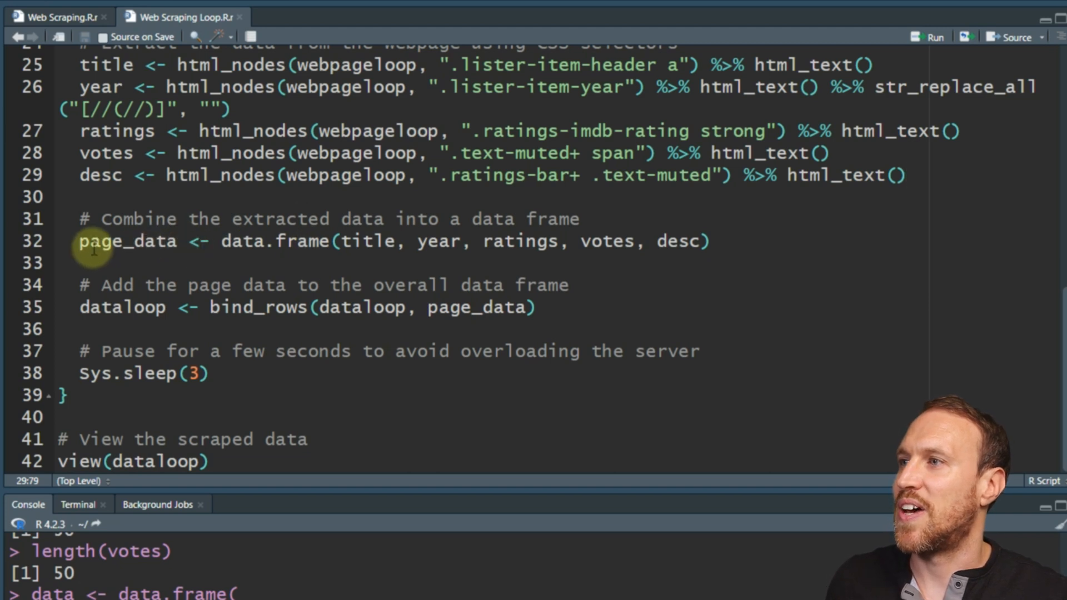
mouse_move(255, 323)
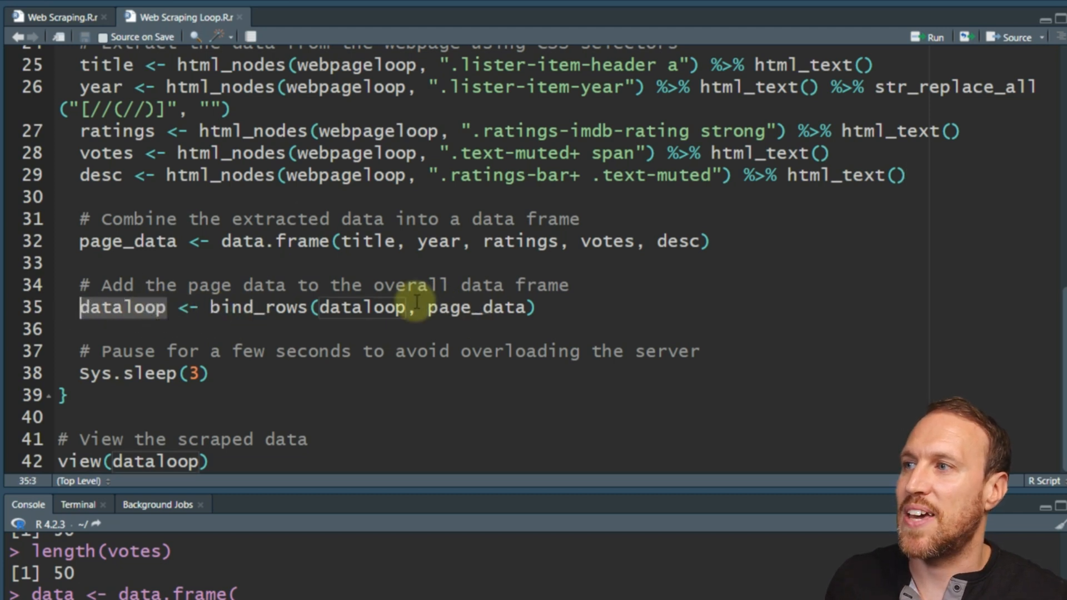
scroll(up, 3)
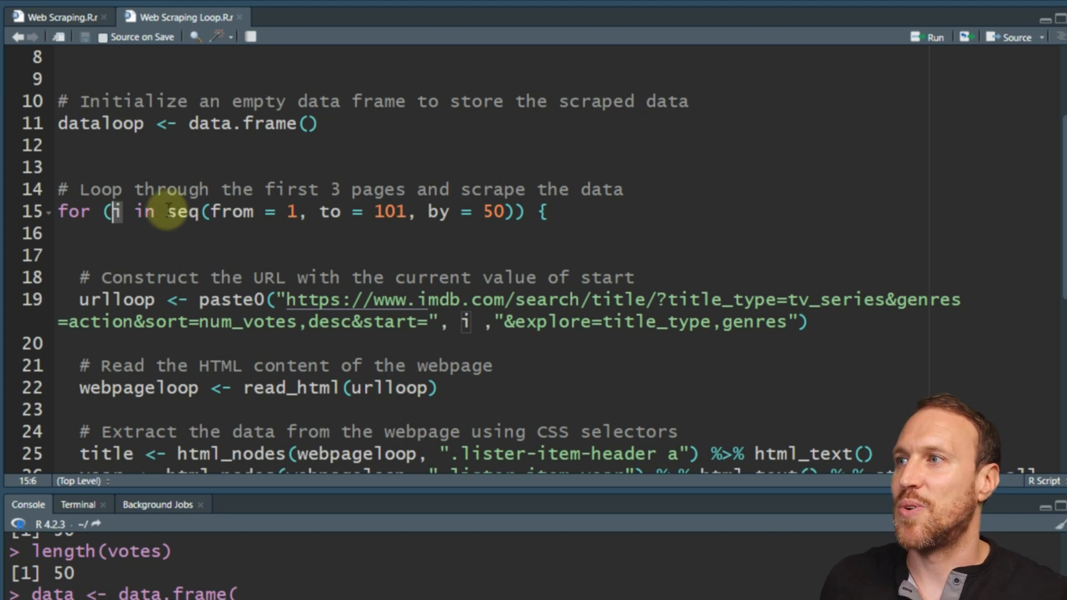
mouse_move(289, 211)
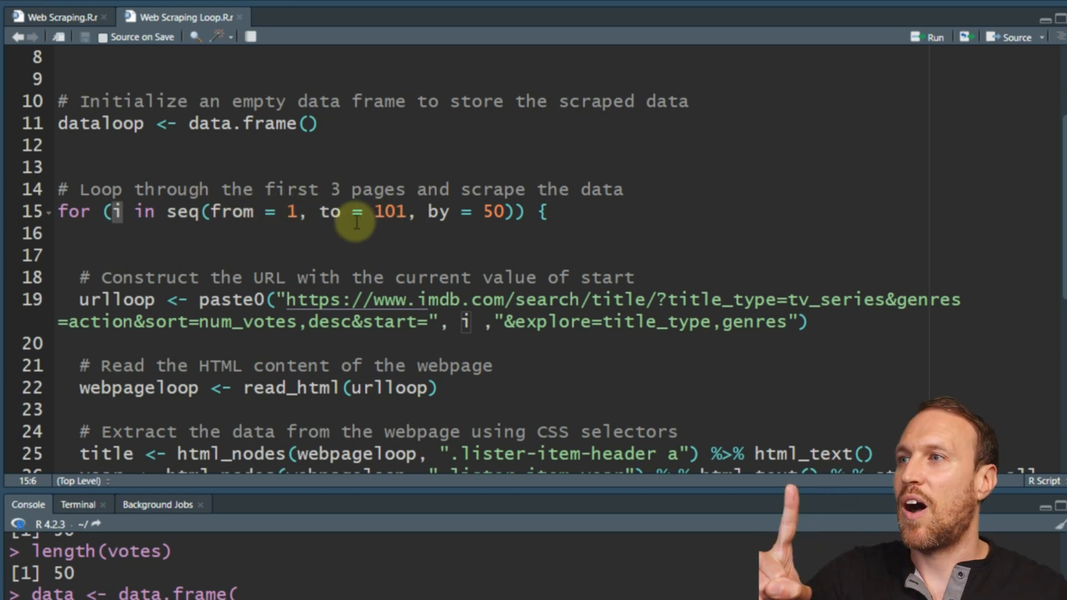
mouse_move(506, 234)
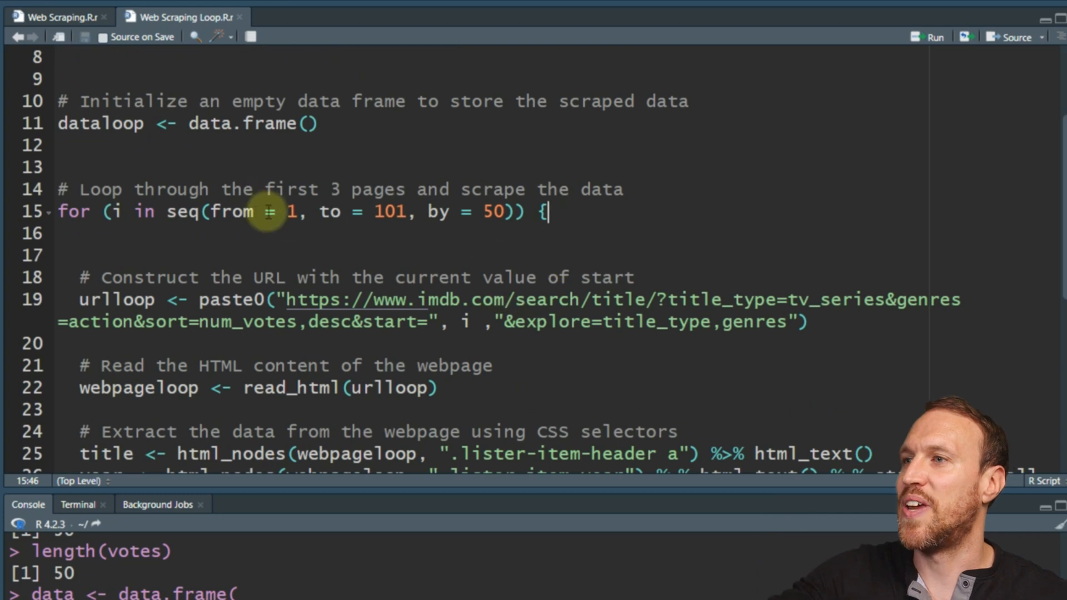
scroll(down, 3)
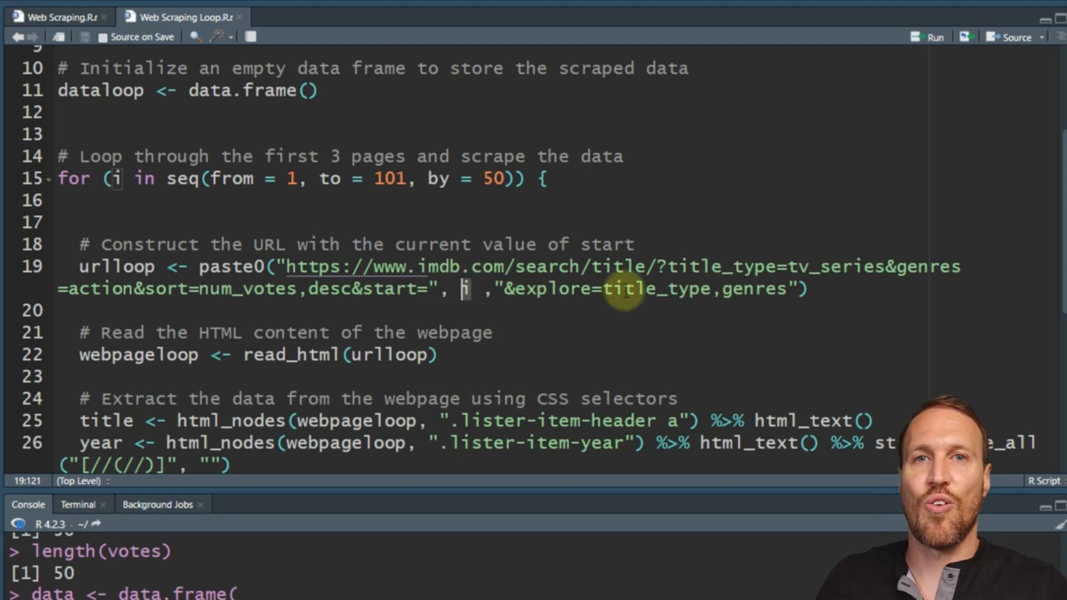
mouse_move(135, 333)
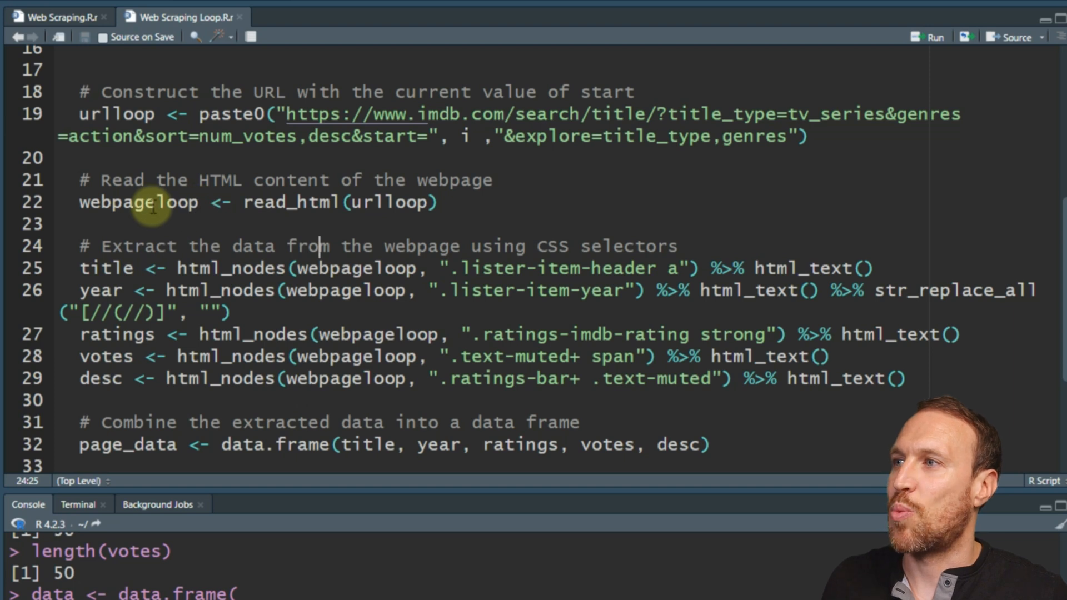
scroll(down, 3)
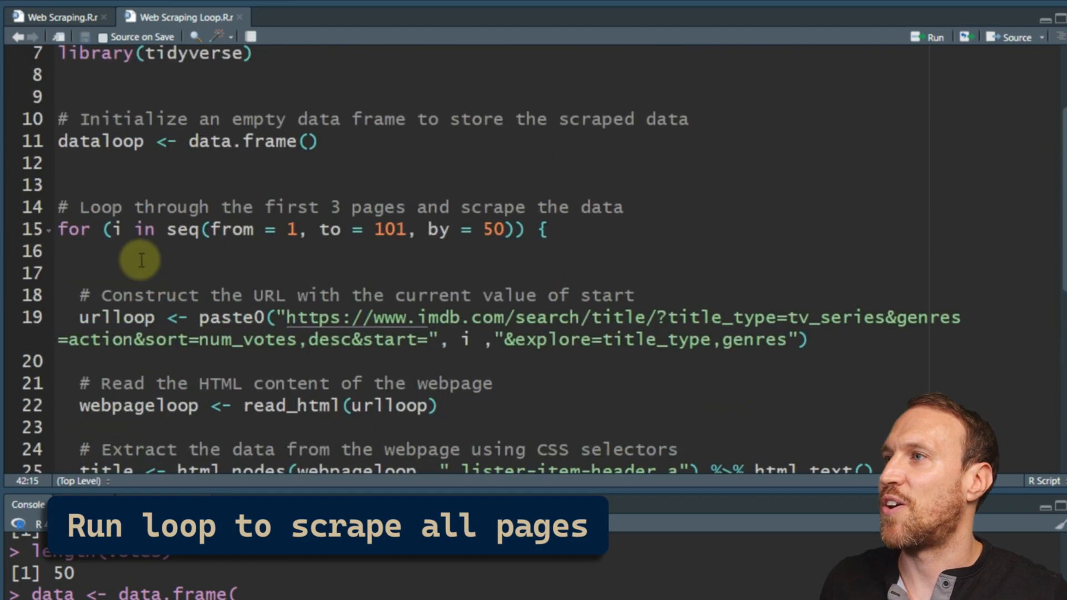
Select lines 15–42 from the for loop through view(dataloop) and run them, filling 150 rows
click(61, 229)
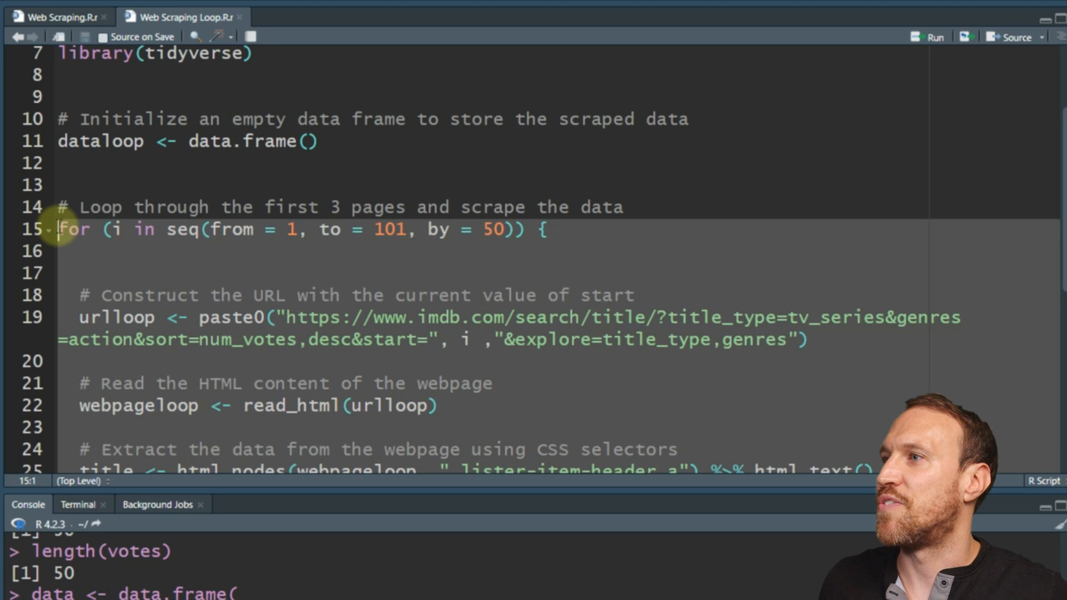
click(932, 37)
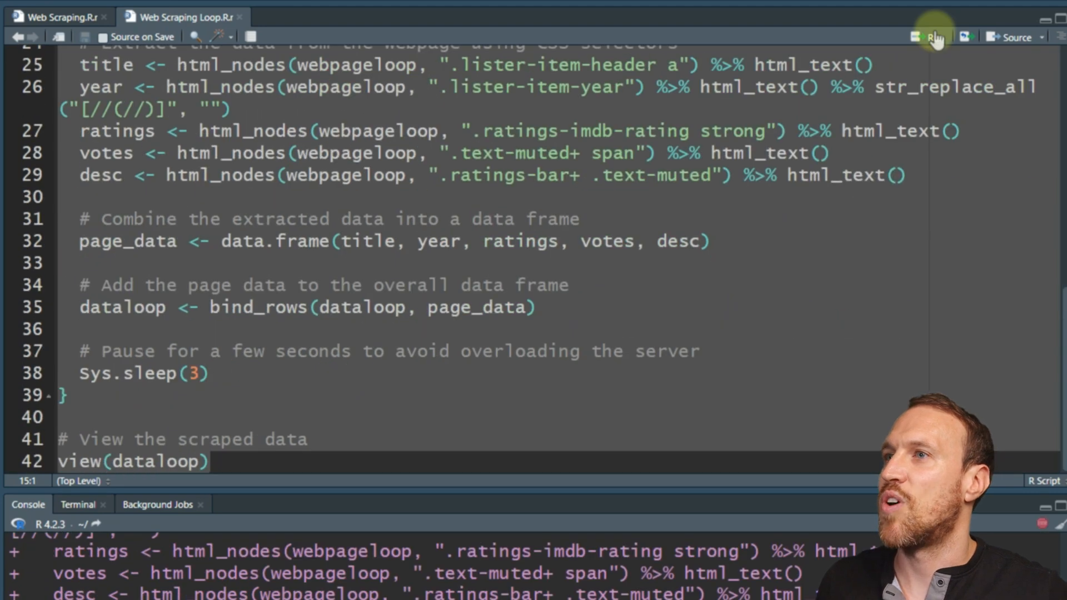
click(933, 37)
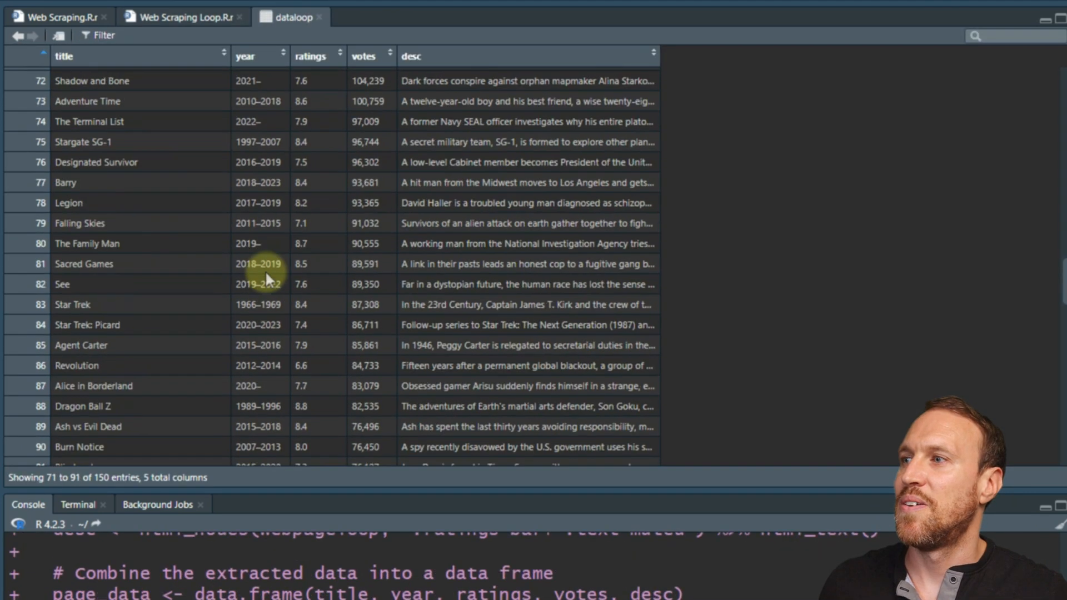
scroll(down, 3)
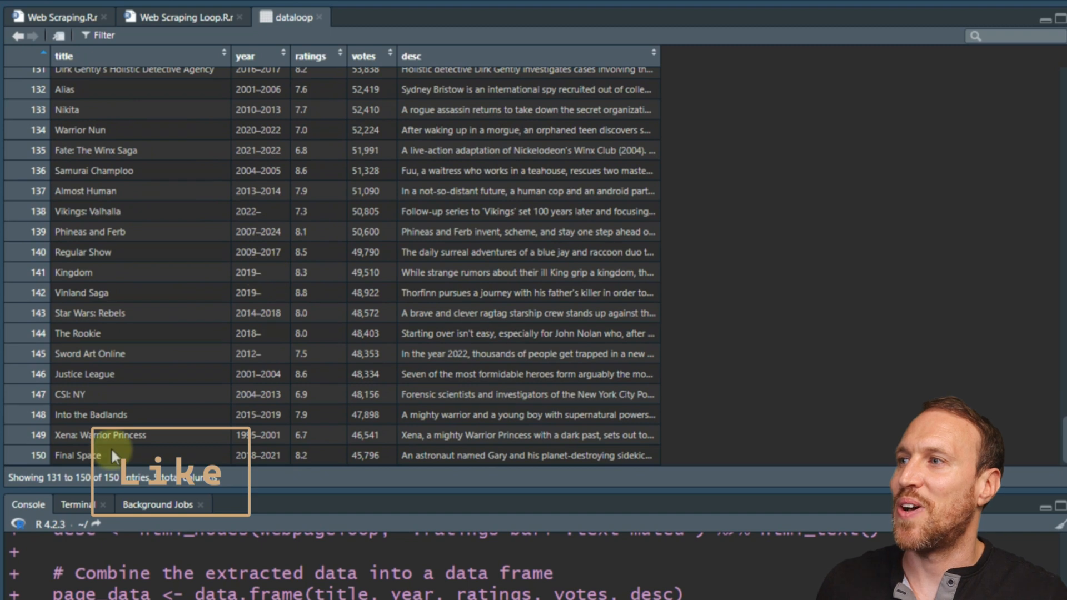